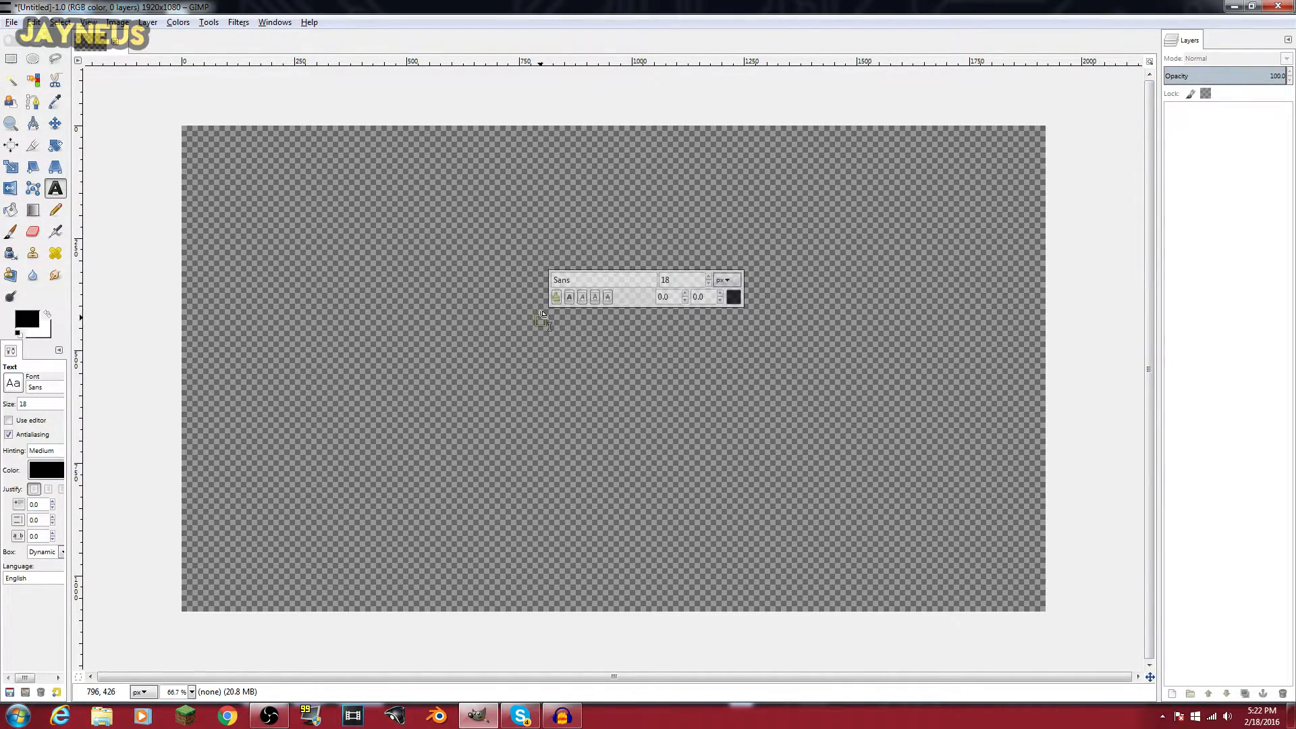
# Write TEXT at size 300 in the REVOLUTION font, white, and centre it on the canvas.
pyautogui.write('TEXT')
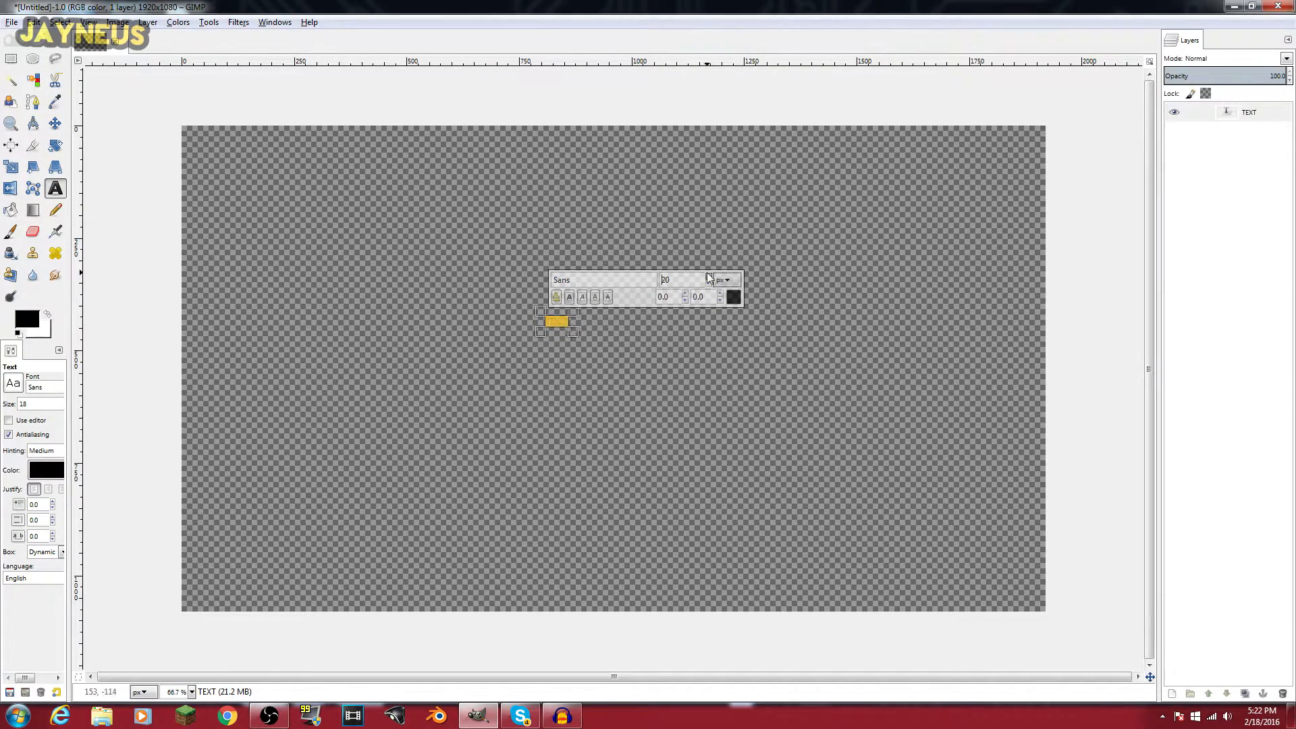
pyautogui.write('300')
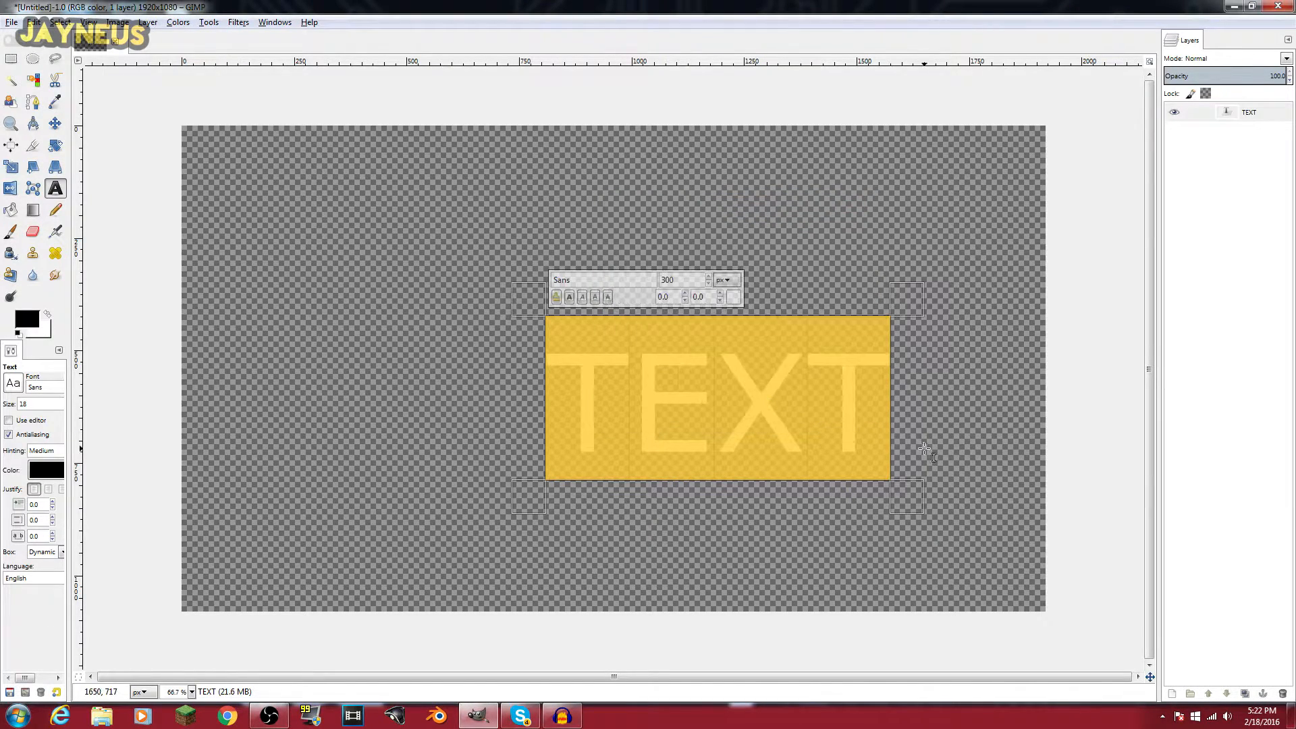
pyautogui.write('REVOLUTION')
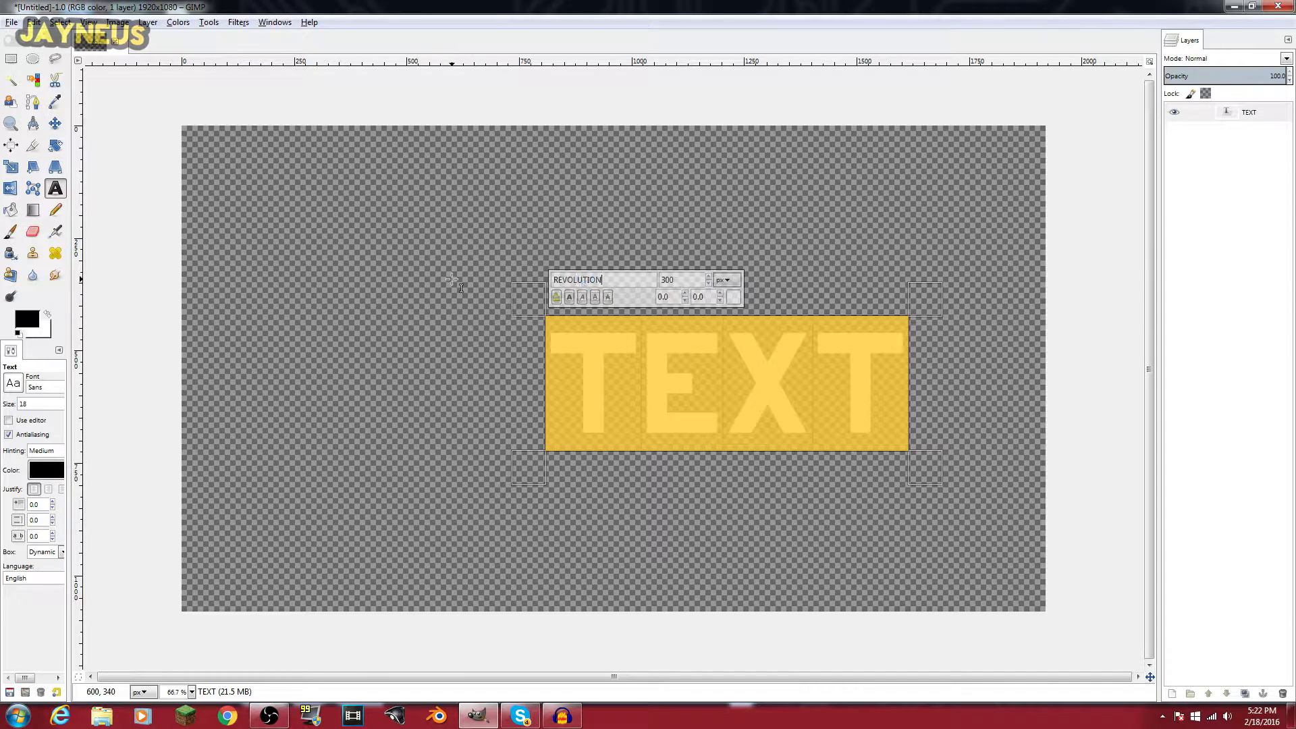
pyautogui.click(57, 123)
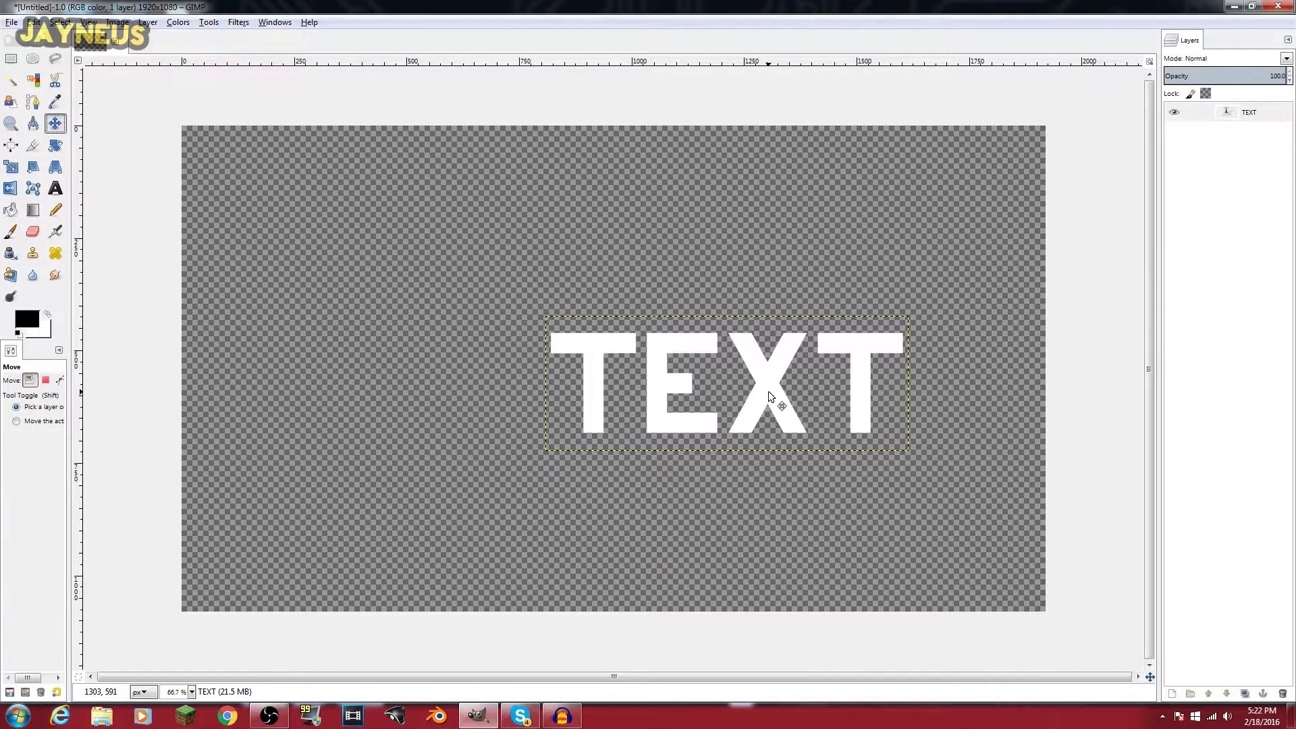
pyautogui.moveTo(772, 396); pyautogui.dragTo(661, 380)
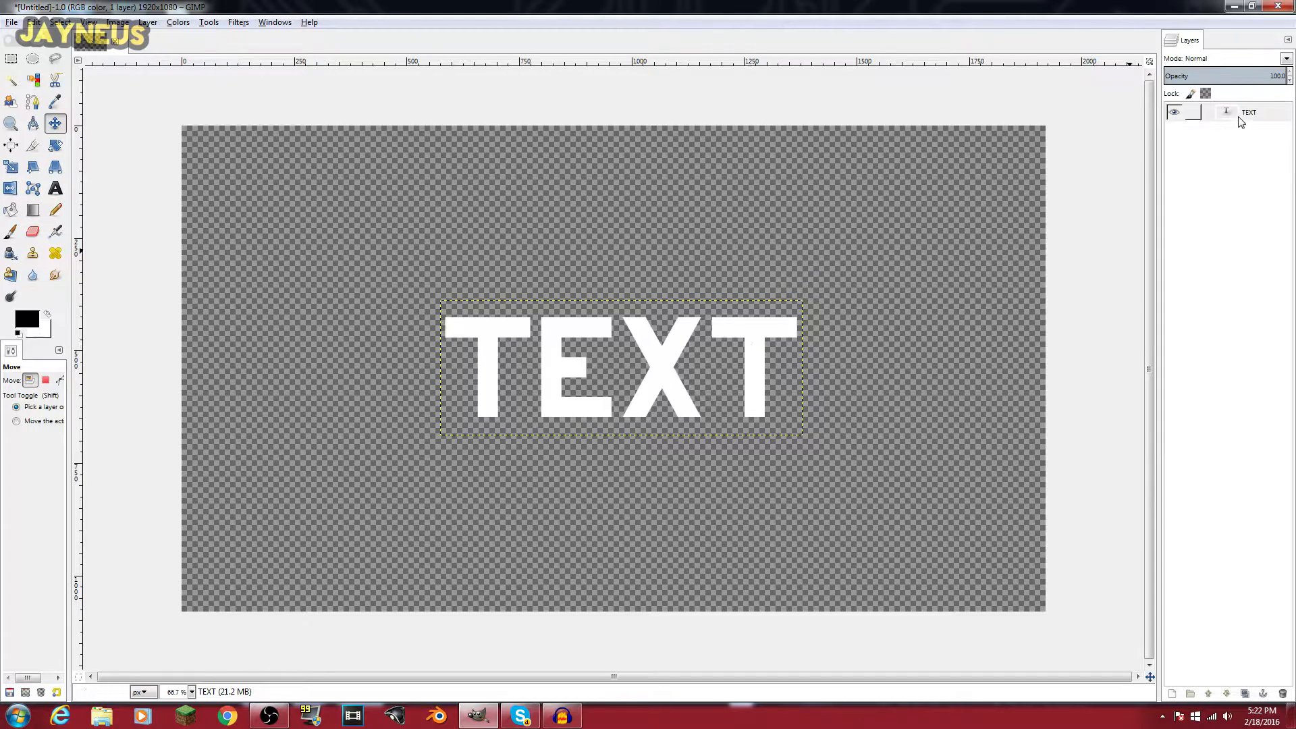
pyautogui.moveTo(1038, 526)
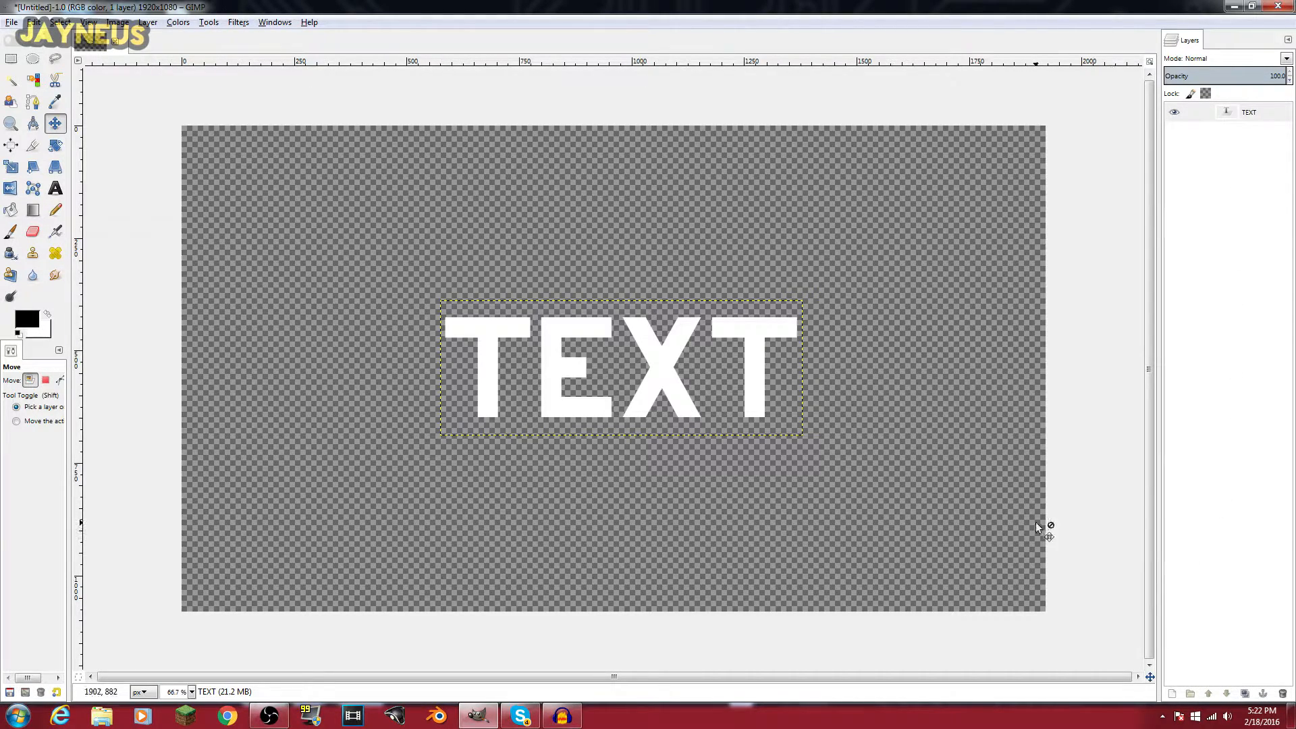
# Duplicate the TEXT layer and recolour the copy to gray a7a7a7 beneath the white original.
pyautogui.click(1245, 693)
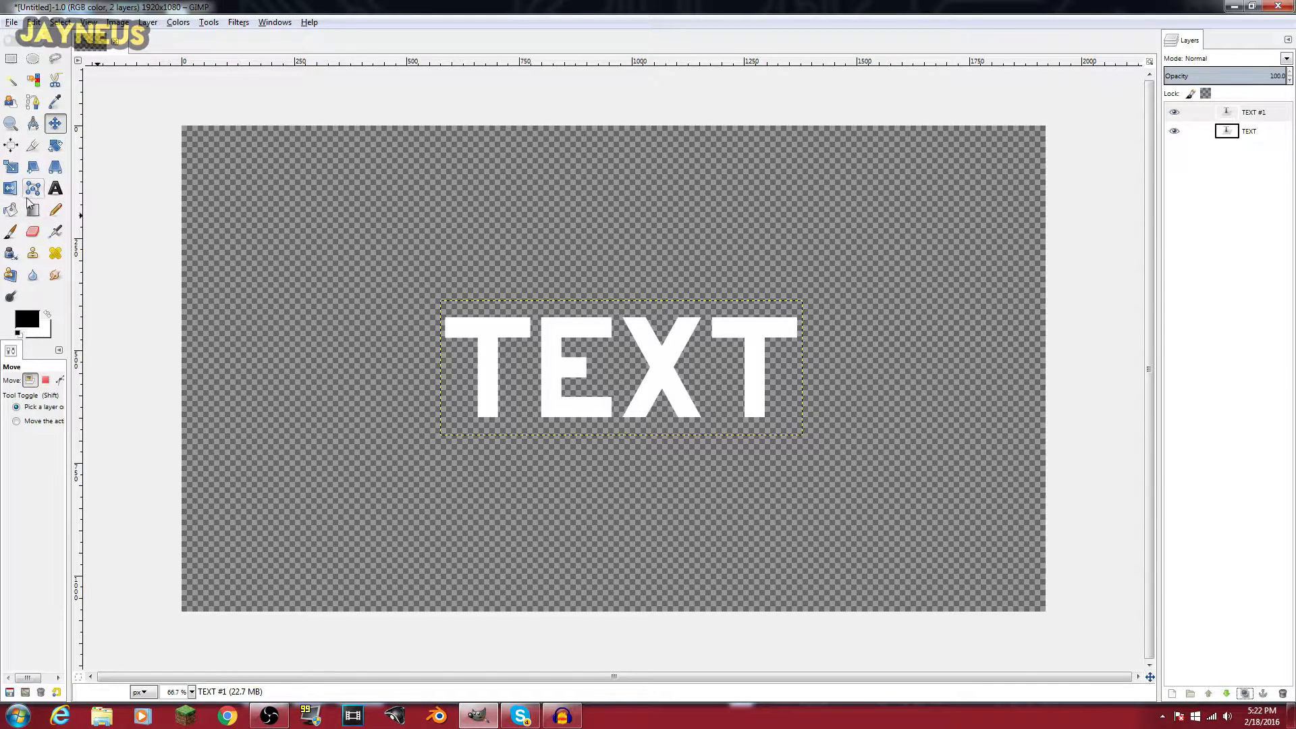
pyautogui.click(56, 187)
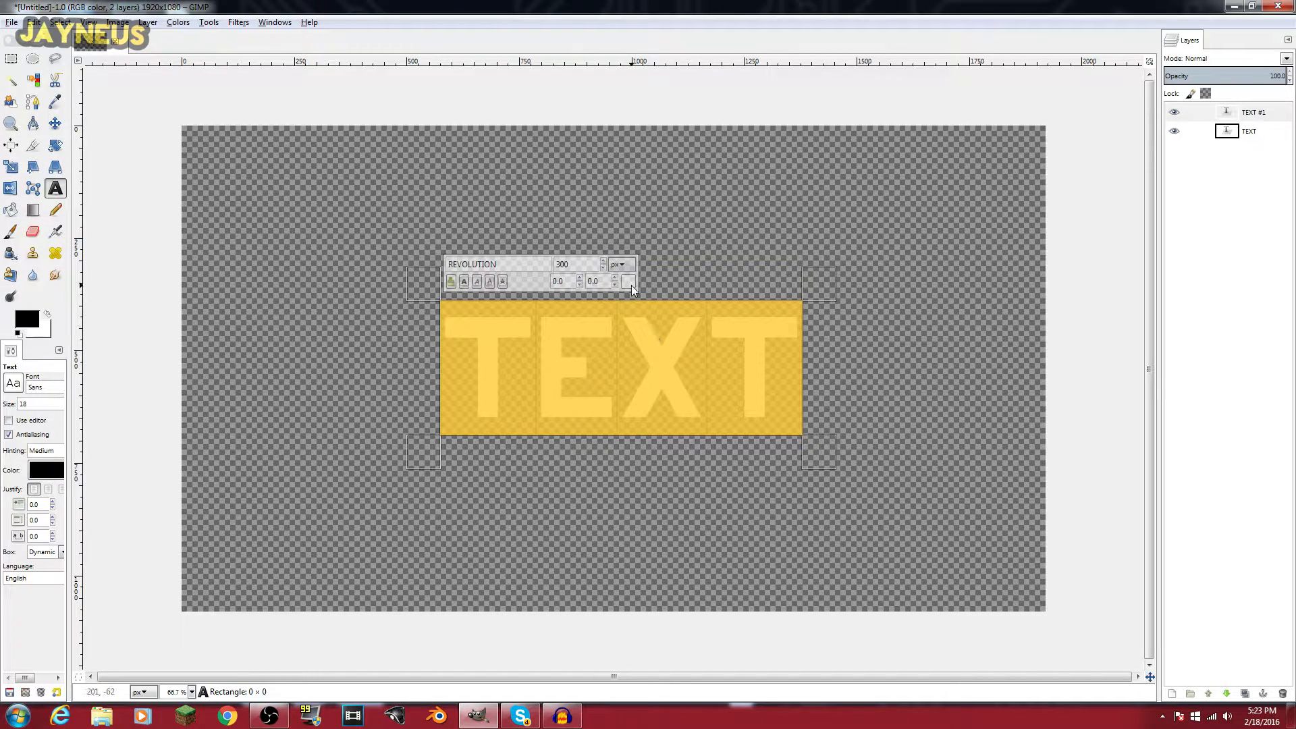
pyautogui.click(46, 470)
pyautogui.write('a7a7a7')
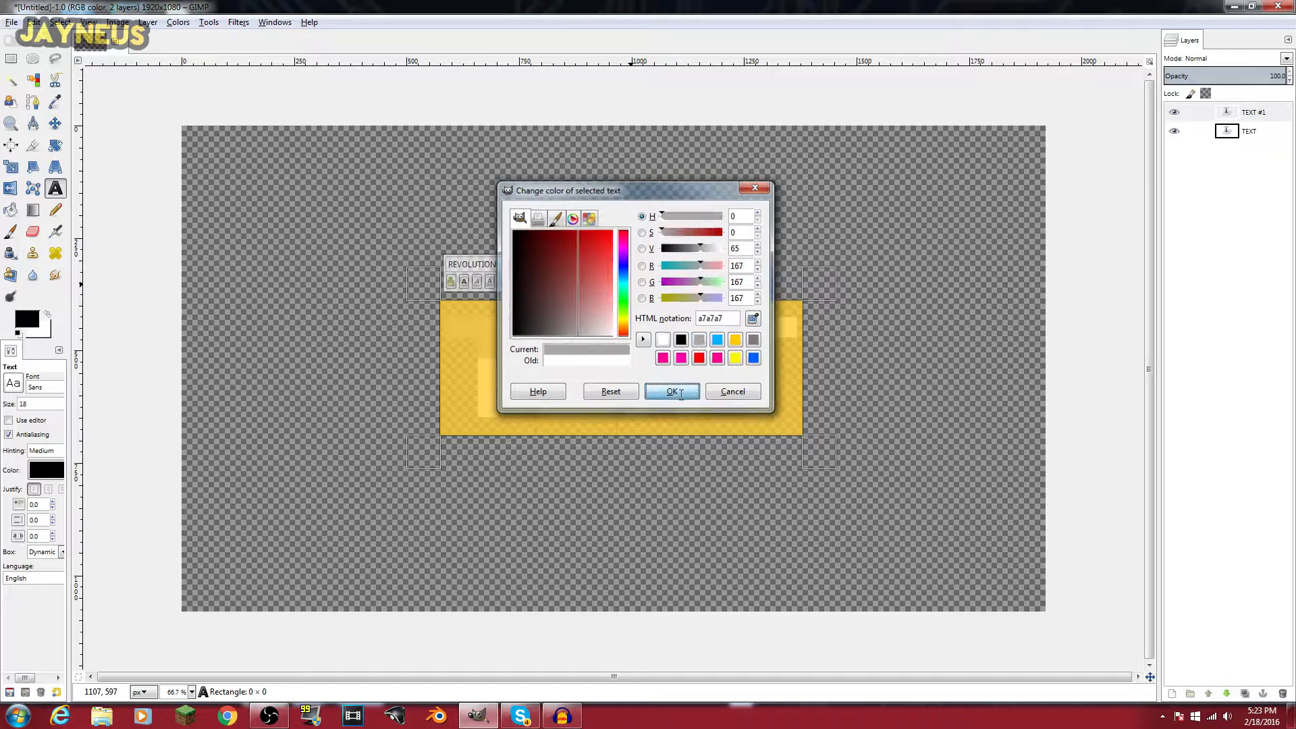
pyautogui.click(671, 391)
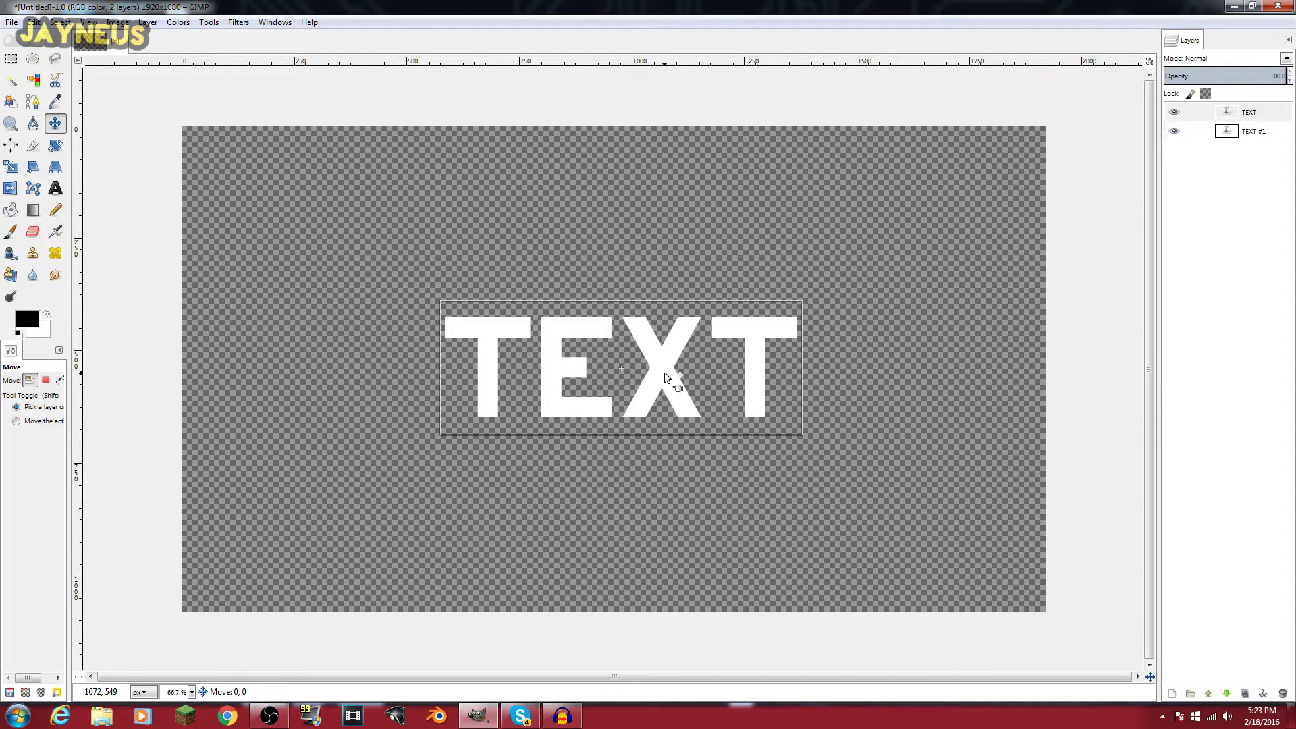
# Nudge the white text up over the gray copy and merge it down into one extruded layer.
pyautogui.moveTo(665, 378); pyautogui.dragTo(664, 363)
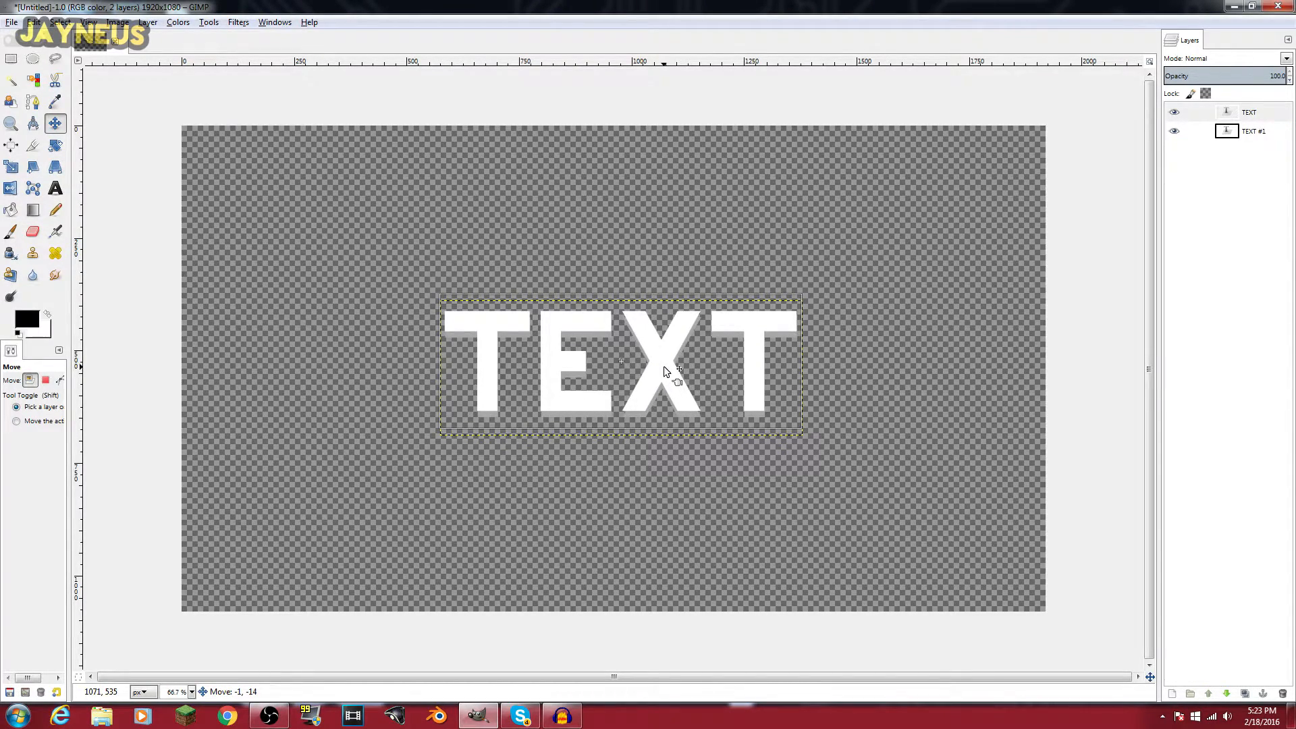
pyautogui.click(1259, 110)
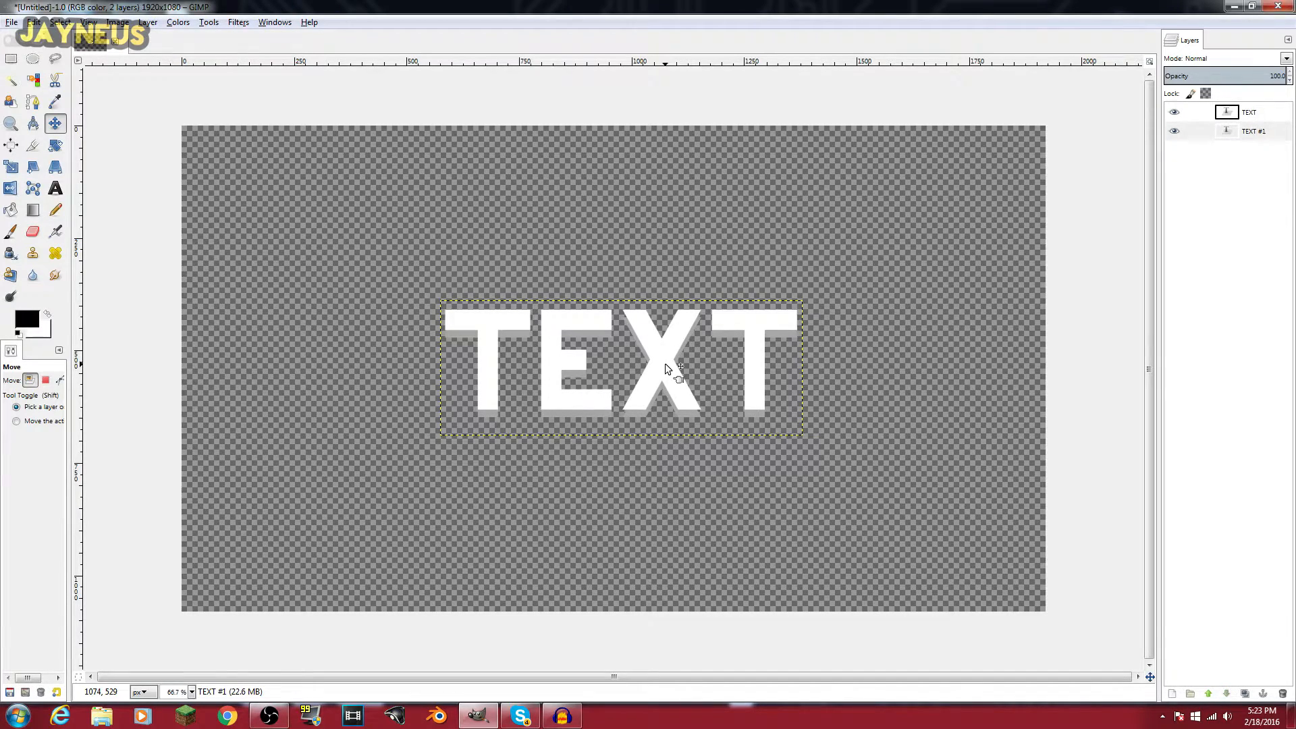
pyautogui.moveTo(837, 346)
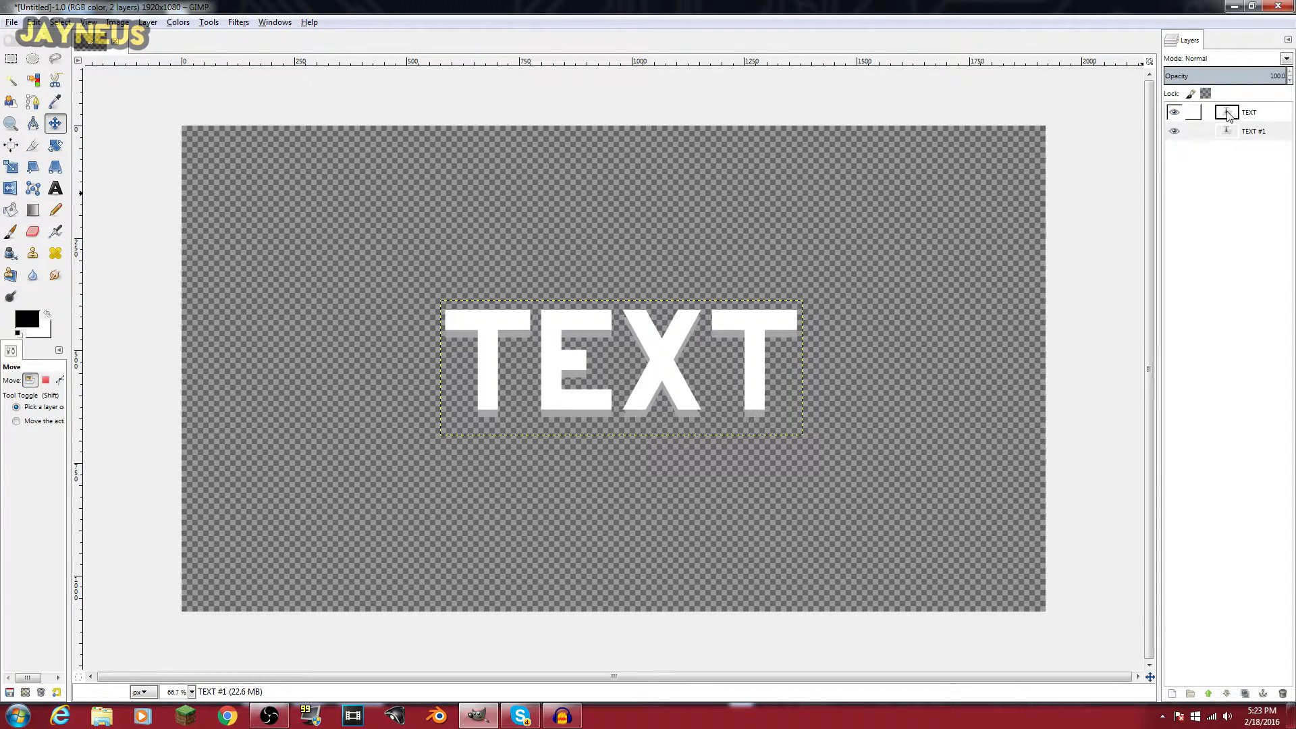
pyautogui.rightClick(1227, 115)
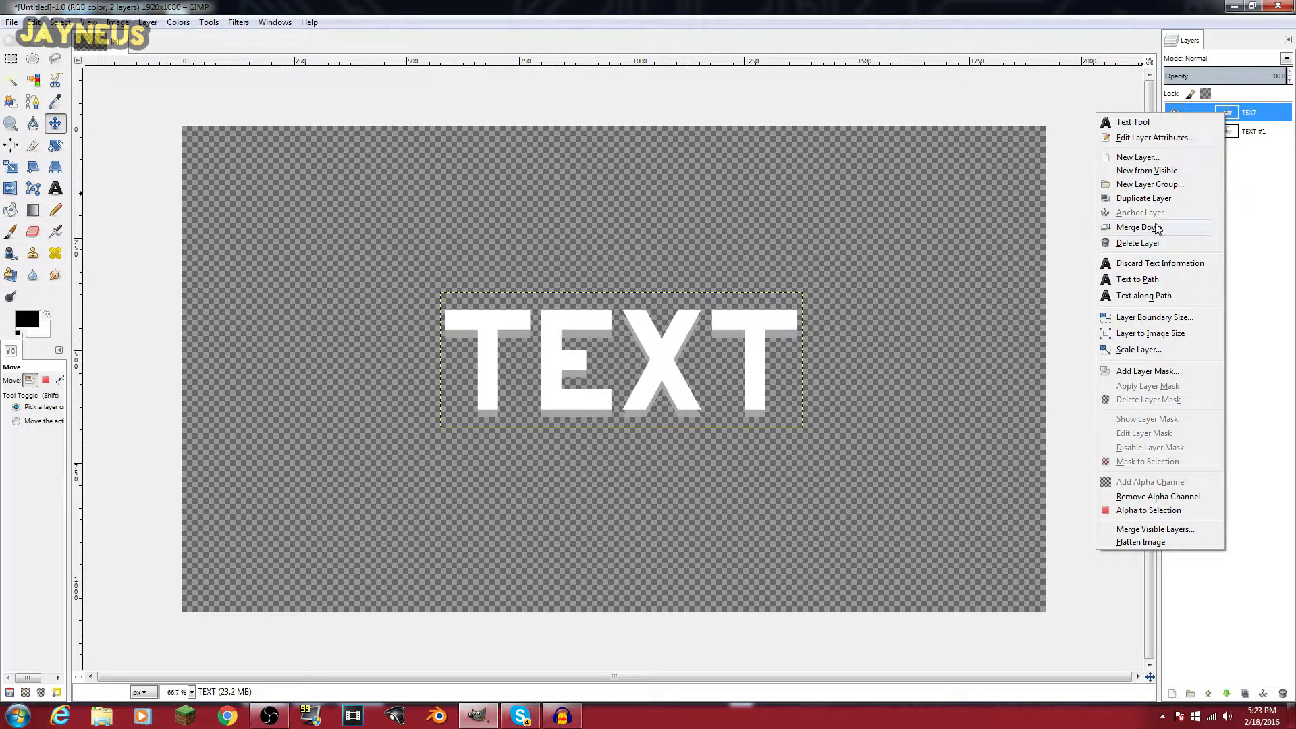
pyautogui.click(1136, 227)
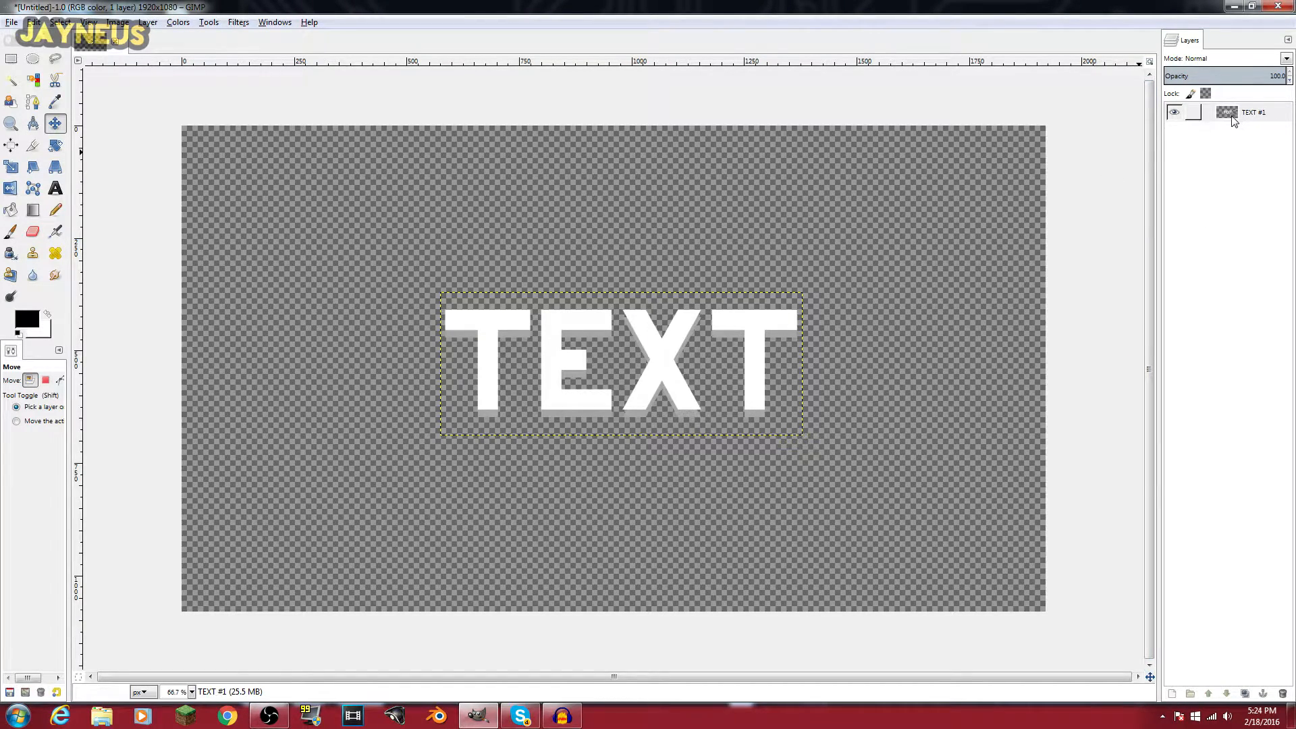
# Select the letter outlines, add a new layer and bucket-fill the letters solid black.
pyautogui.rightClick(1235, 111)
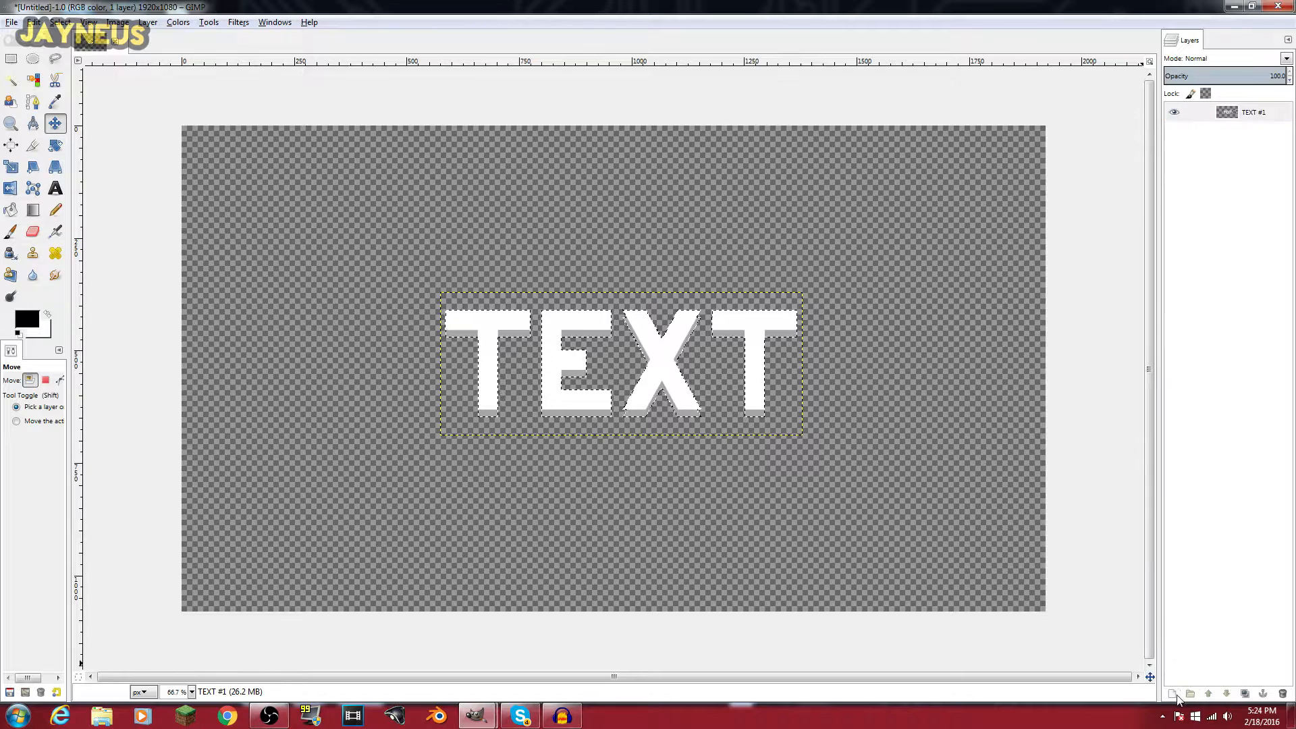
pyautogui.click(1171, 694)
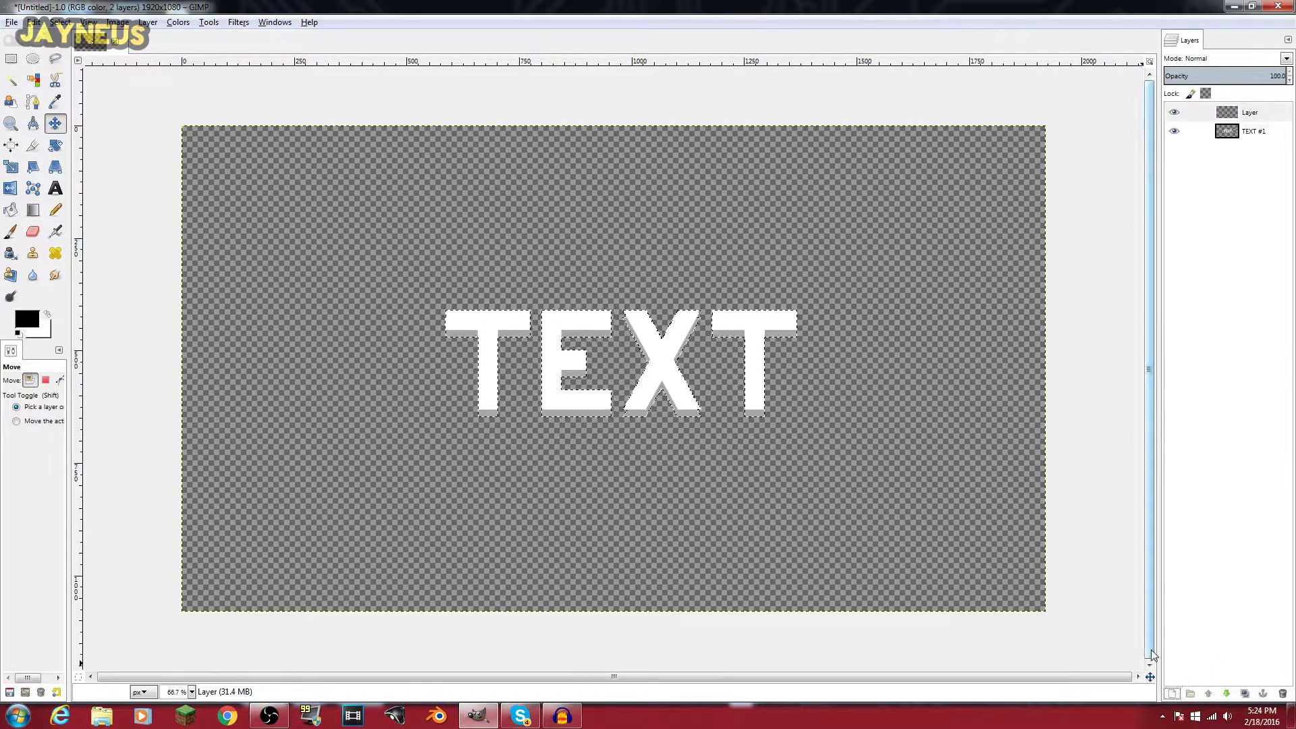
pyautogui.moveTo(8, 209)
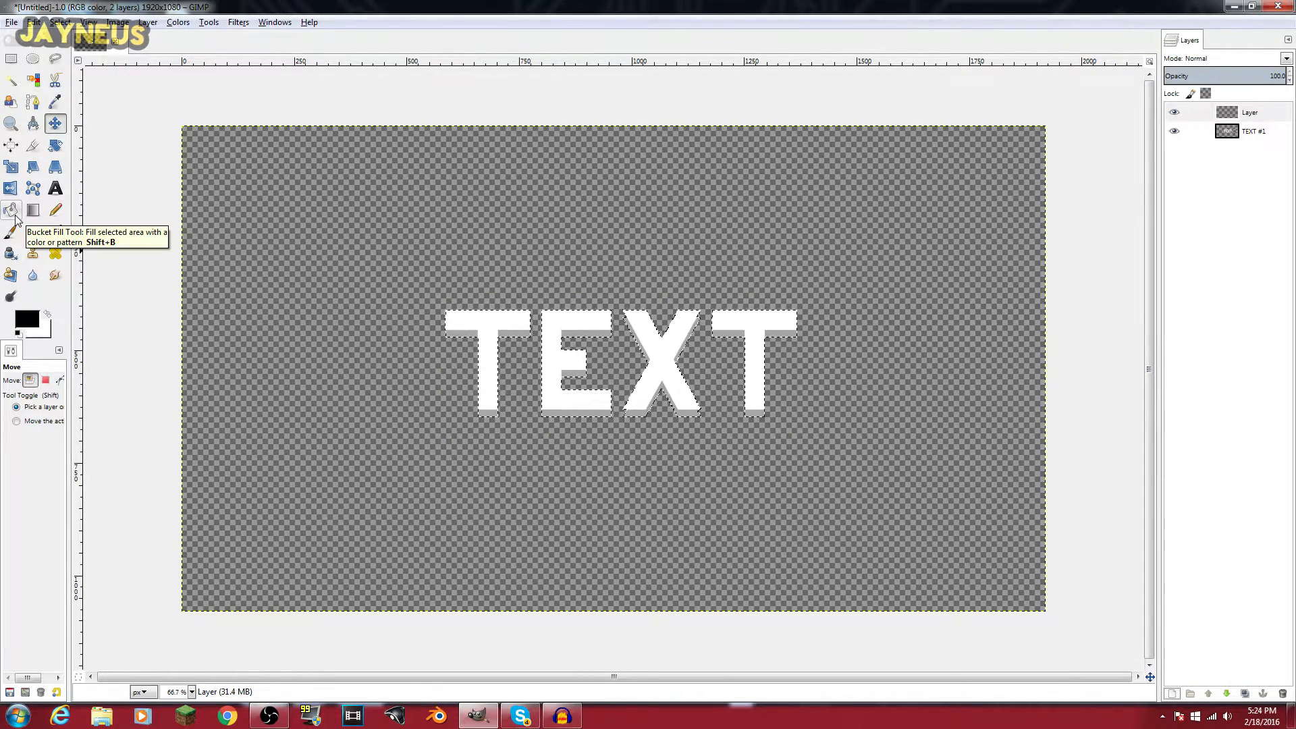
pyautogui.click(10, 210)
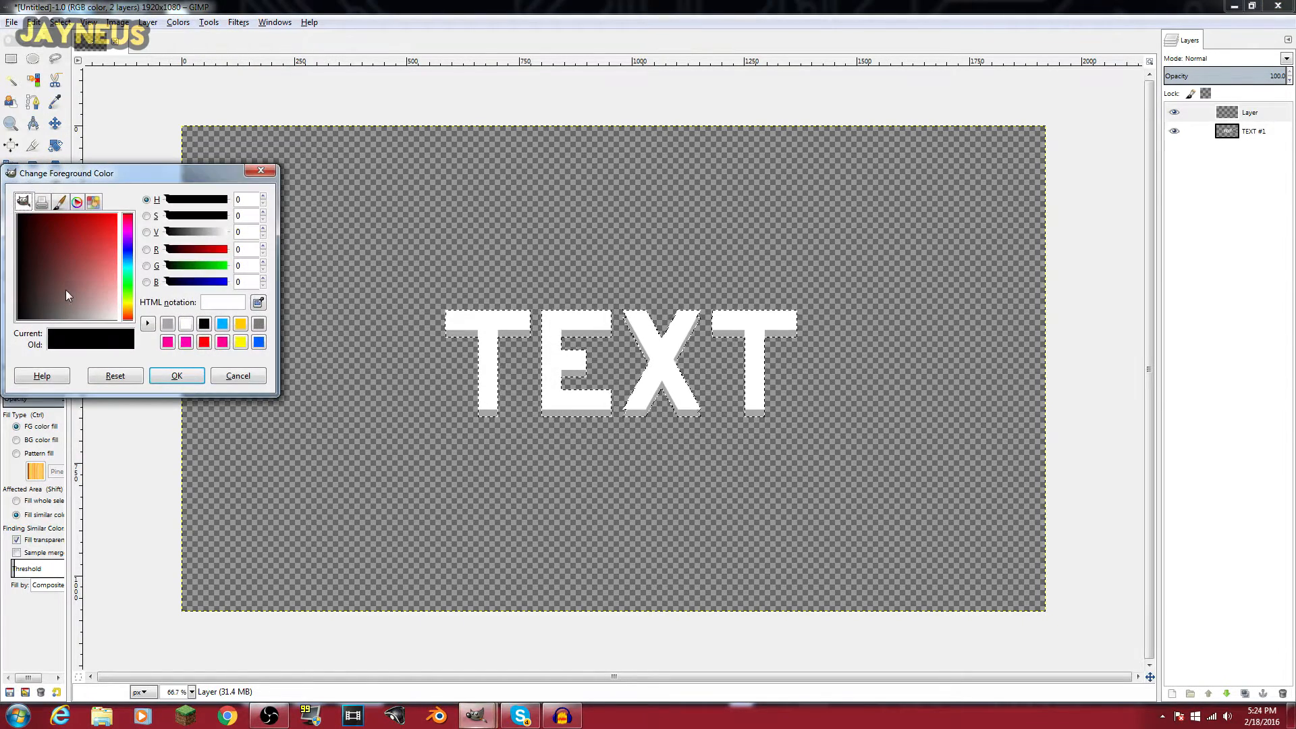
pyautogui.click(177, 375)
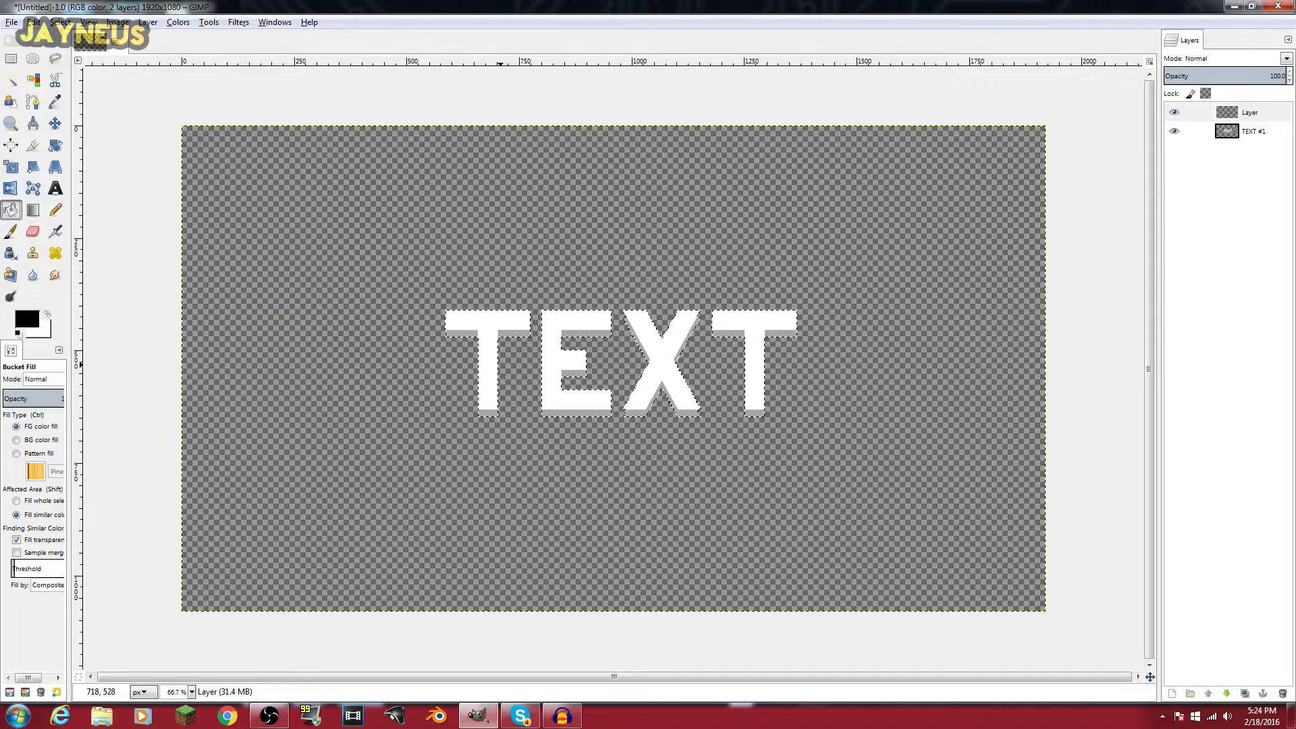
pyautogui.click(594, 364)
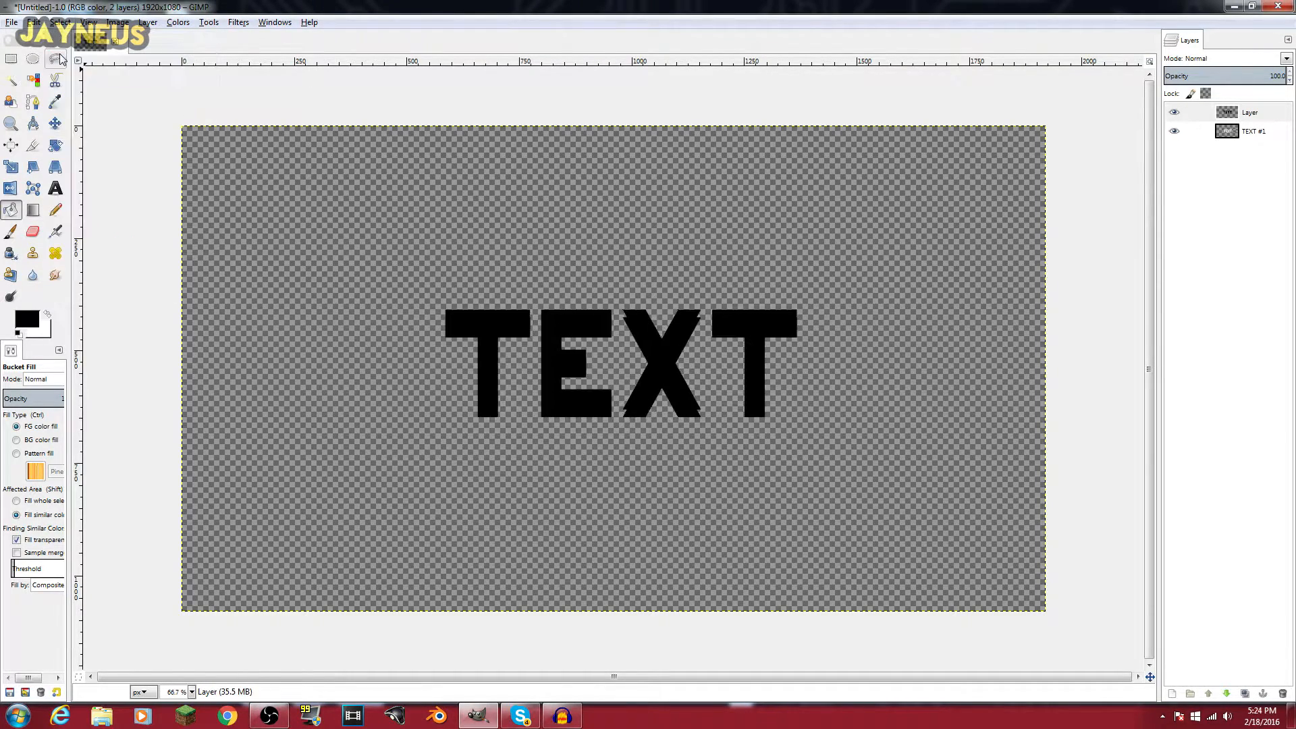
pyautogui.click(56, 122)
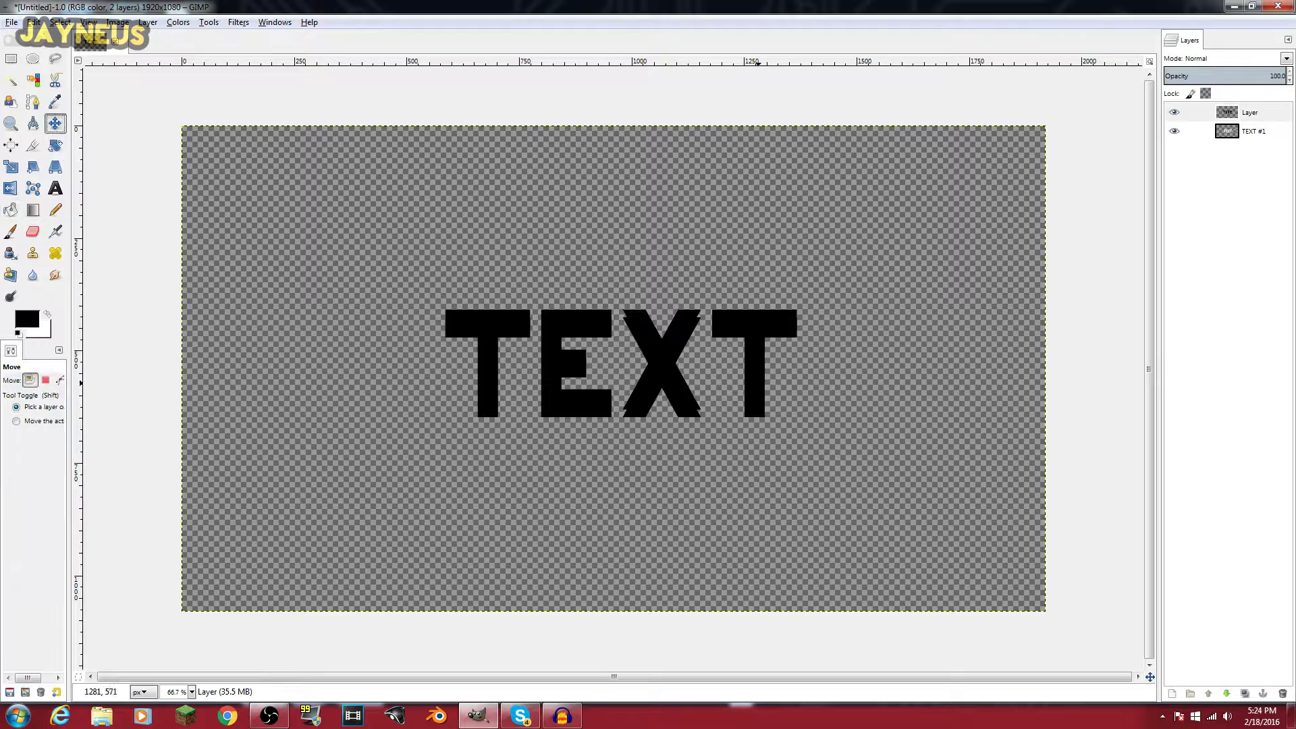
# Lower the black letters beneath the text and apply a 15-pixel Gaussian blur to them.
pyautogui.click(1258, 111)
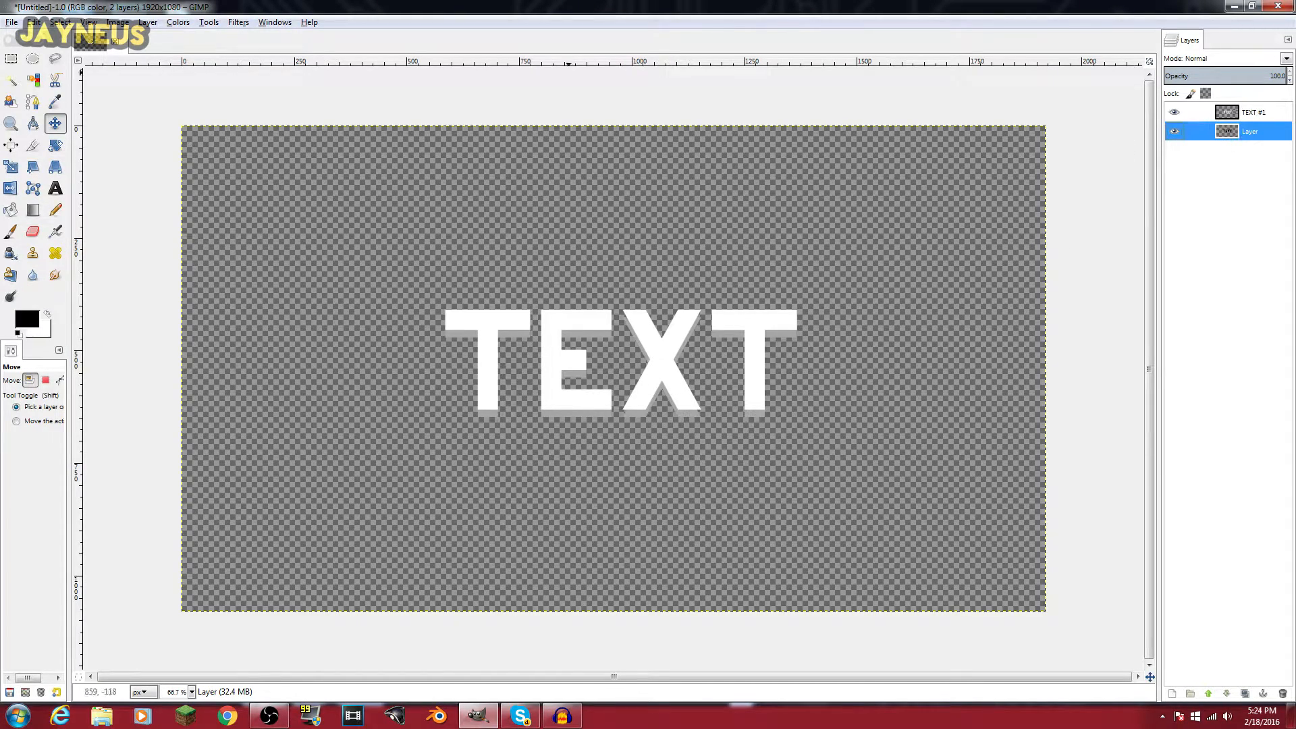
pyautogui.click(237, 21)
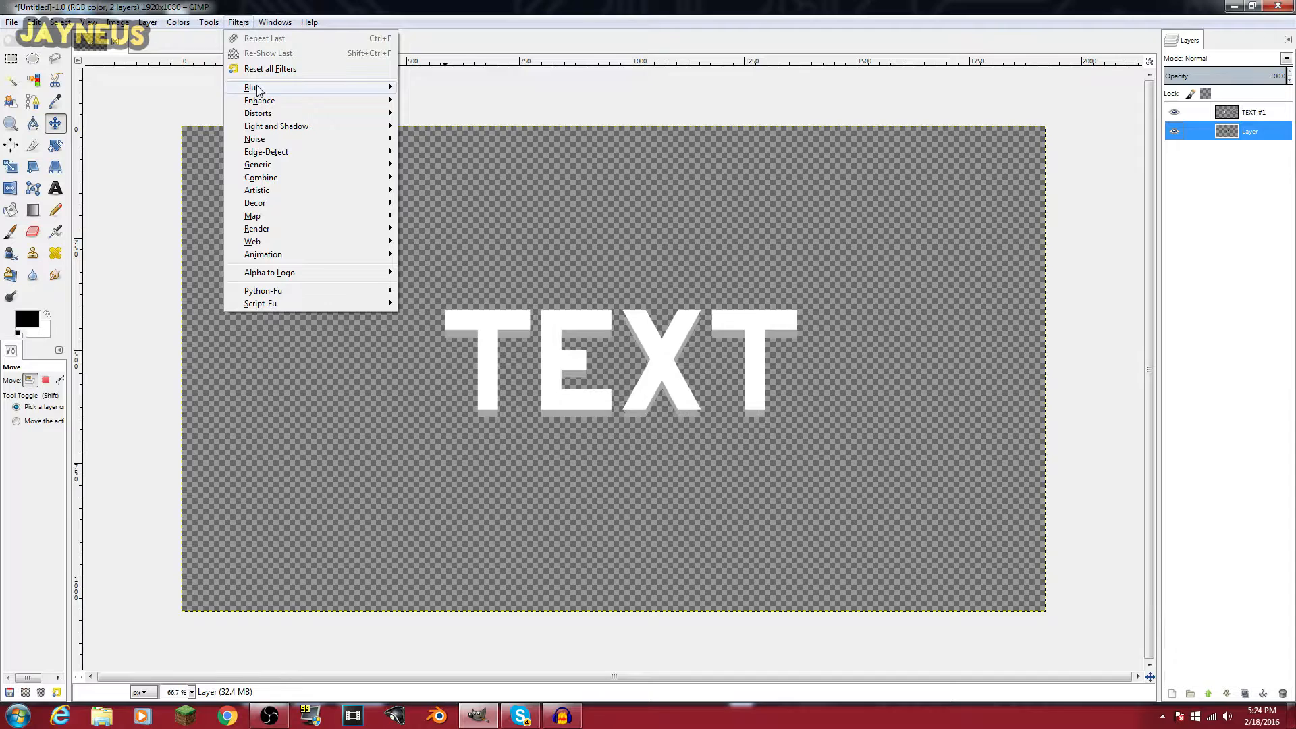
pyautogui.click(249, 86)
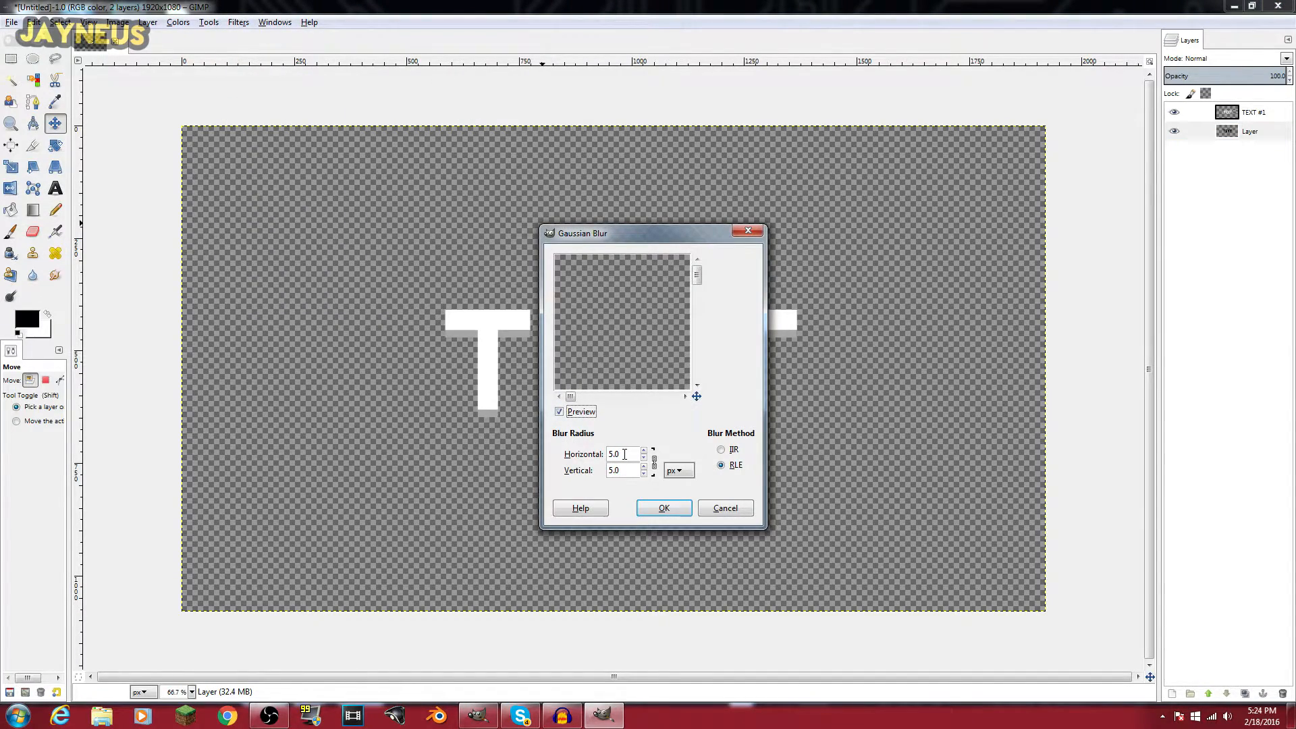
pyautogui.write('15')
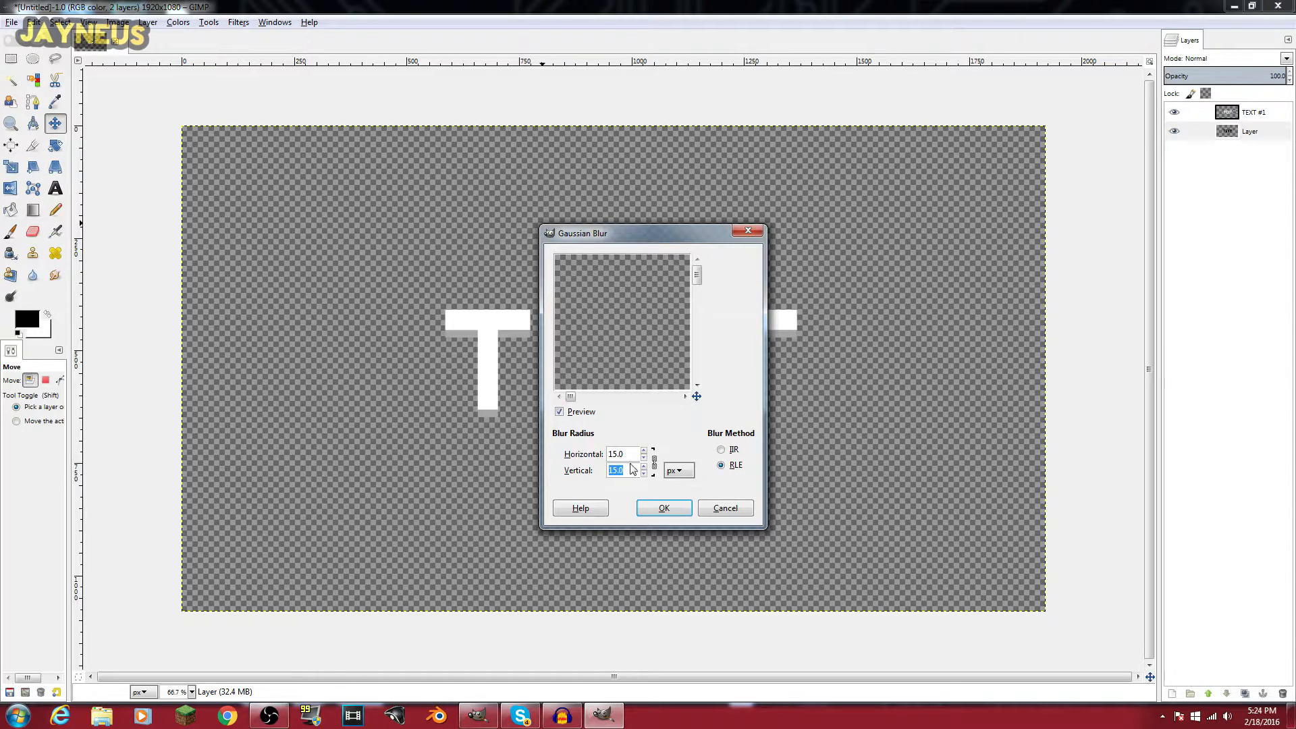
pyautogui.click(664, 508)
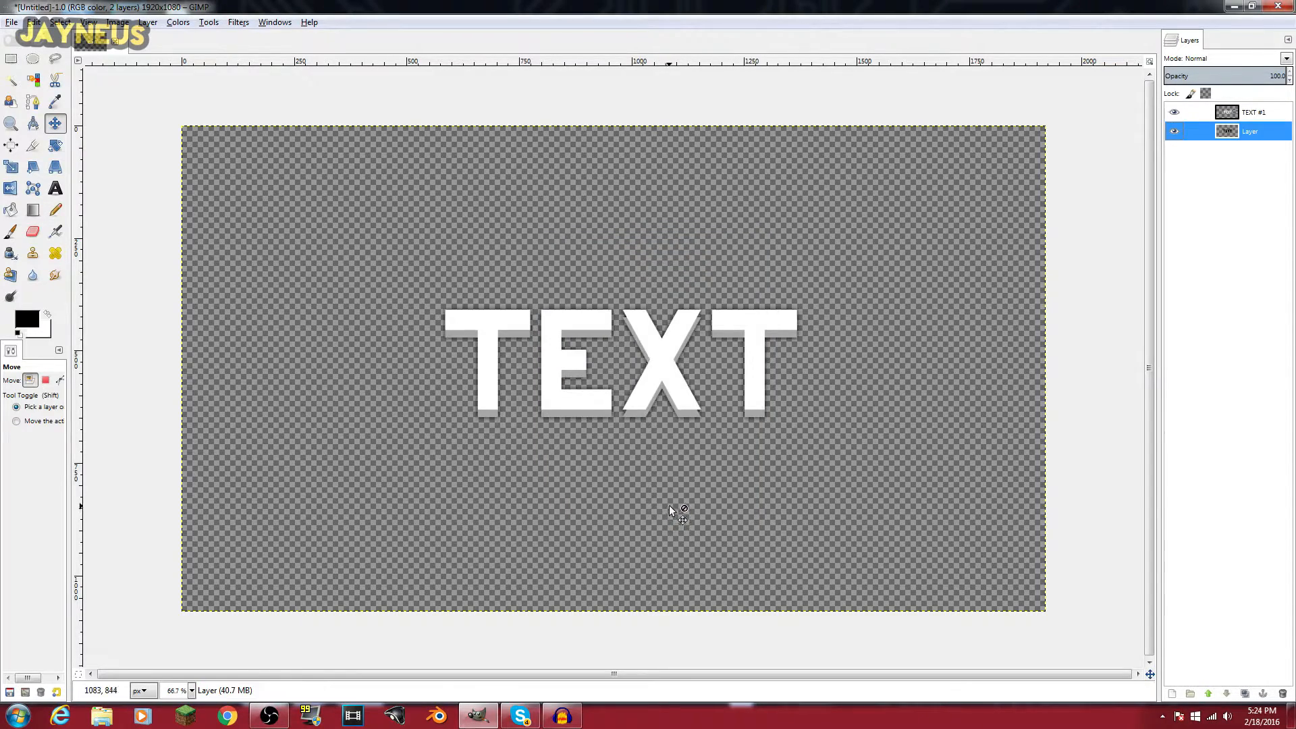
pyautogui.moveTo(700, 407)
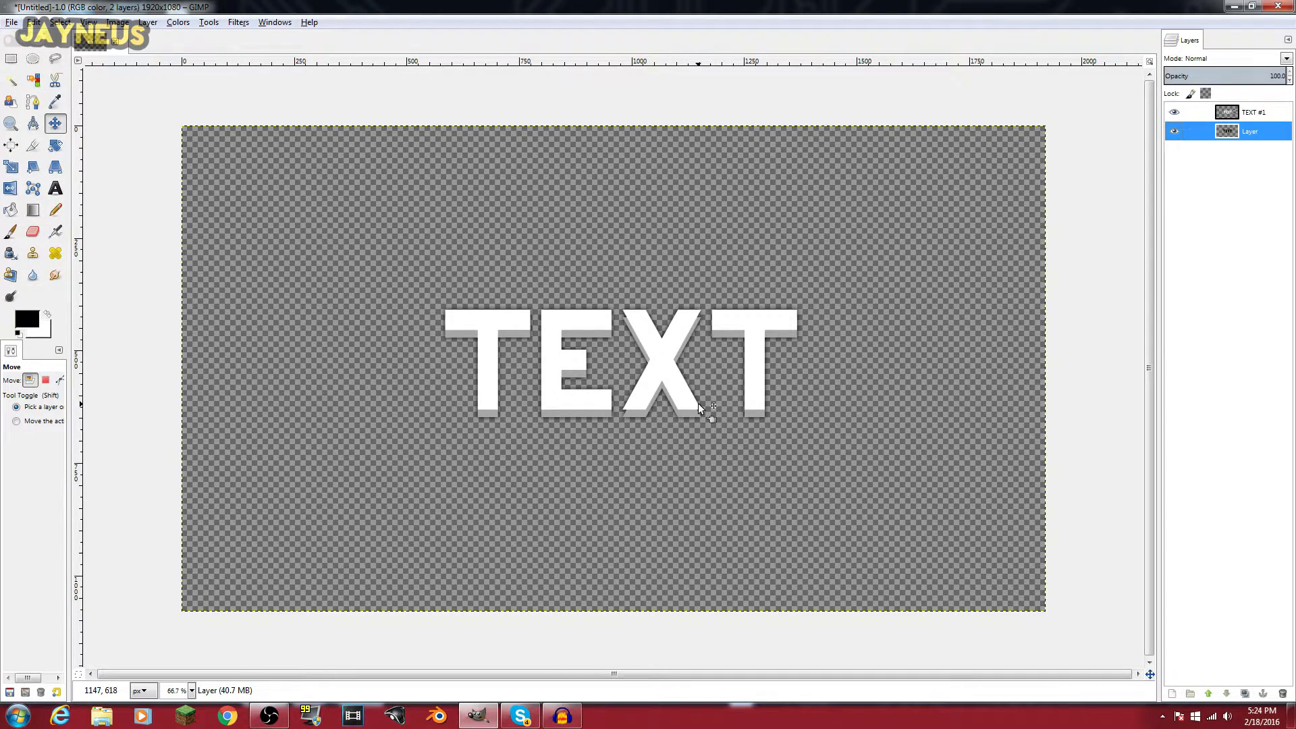
pyautogui.moveTo(659, 373)
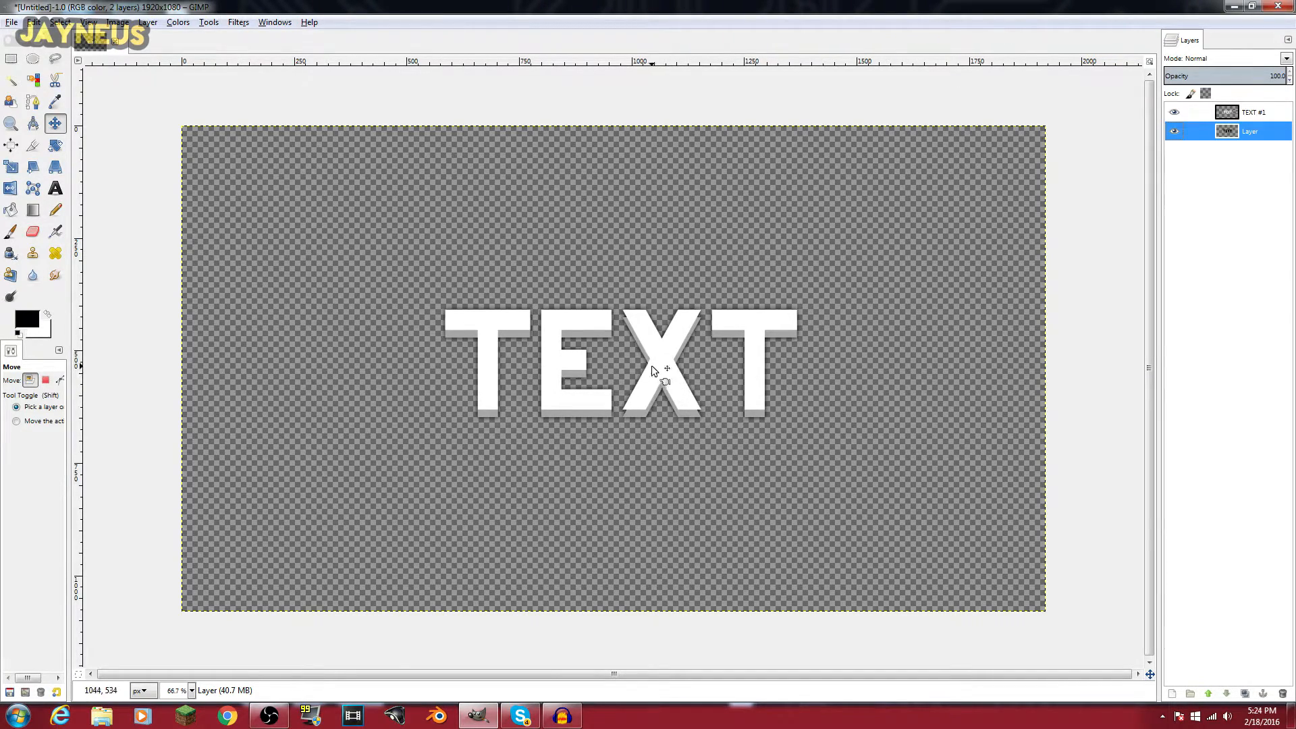
pyautogui.moveTo(666, 370)
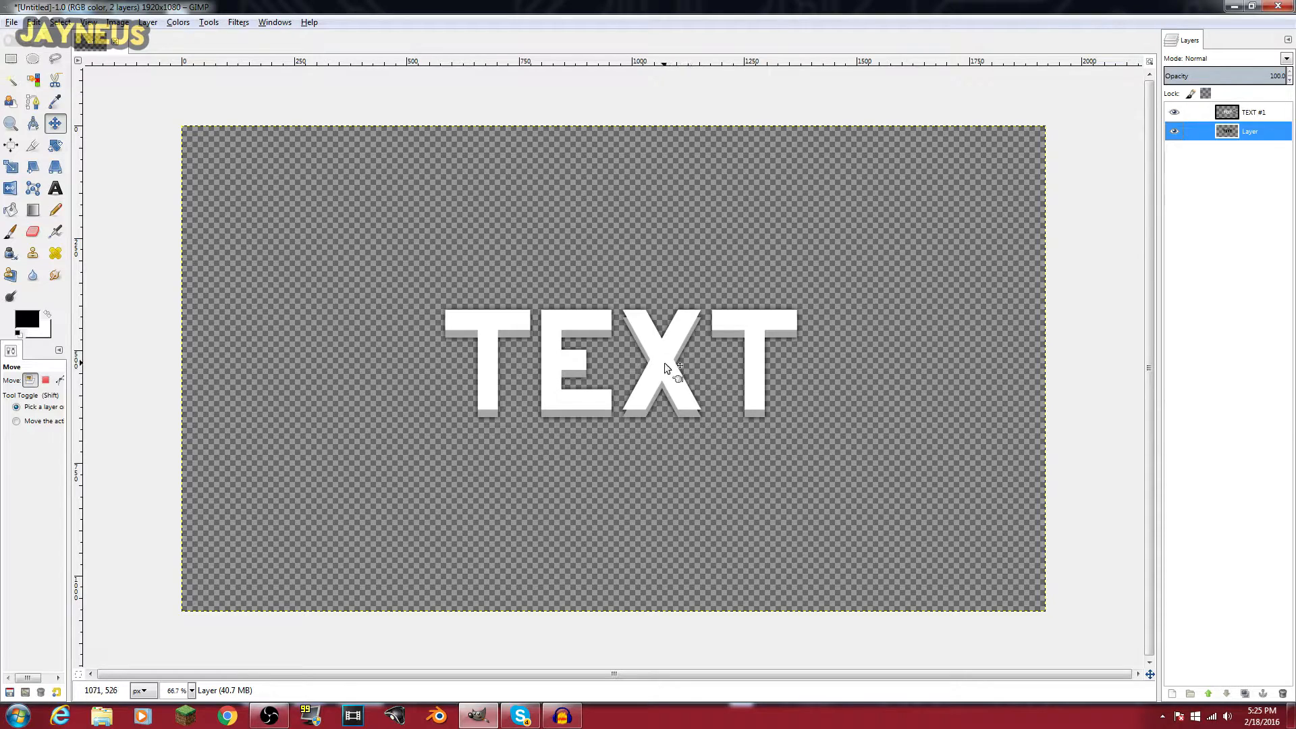
pyautogui.moveTo(668, 378)
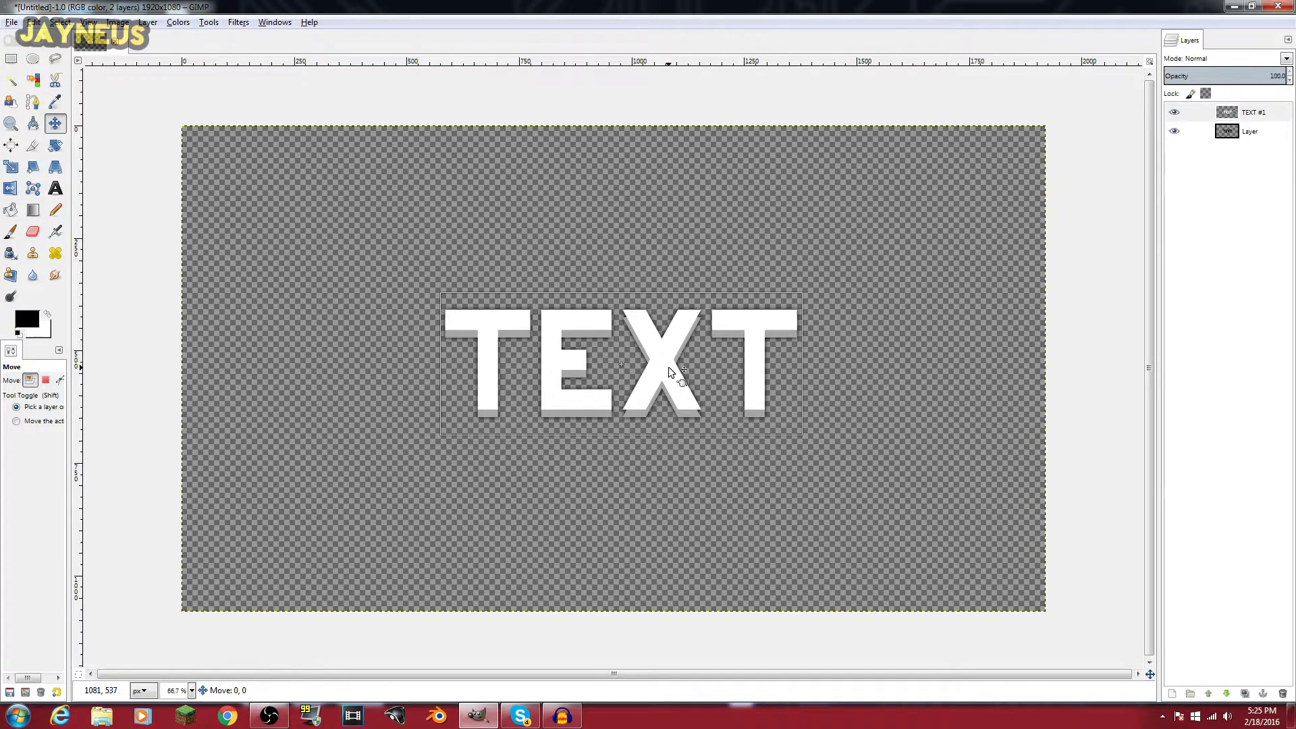
# Shift the text up-left off its shadow, merge down, and recentre the merged artwork.
pyautogui.moveTo(681, 369); pyautogui.dragTo(668, 356)
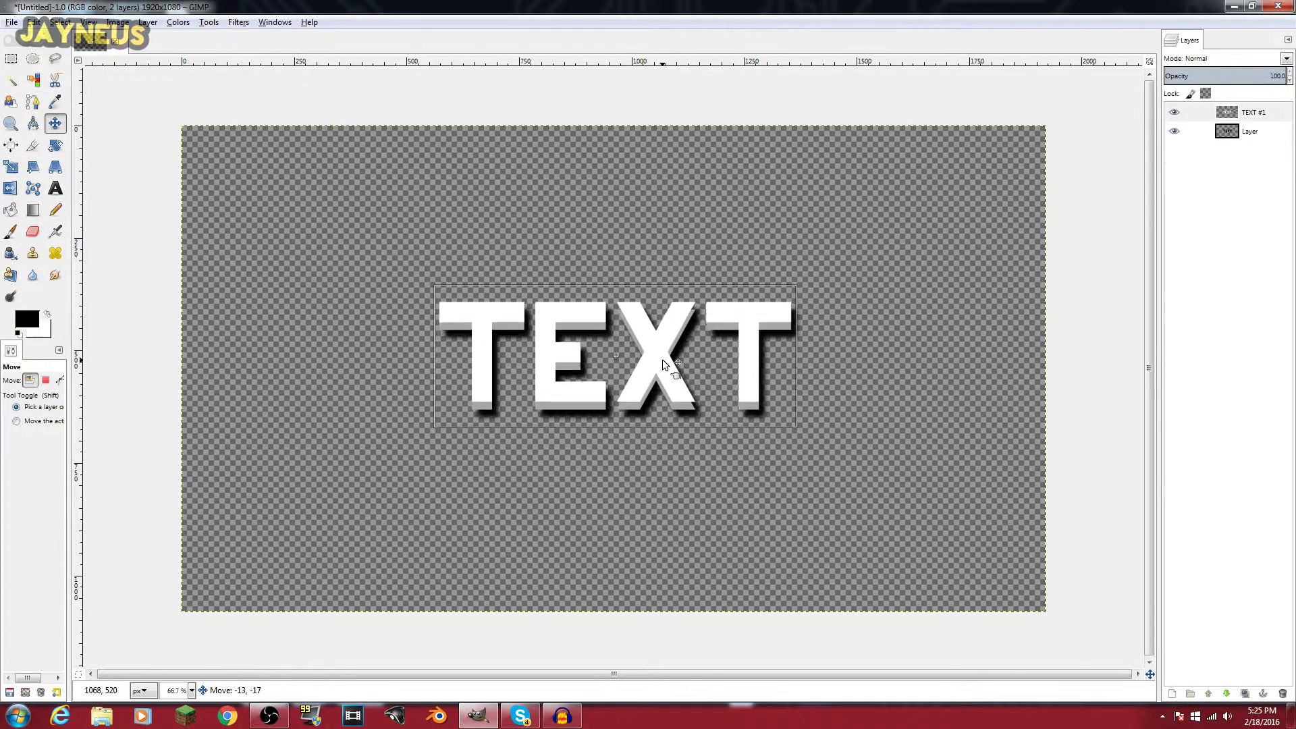
pyautogui.moveTo(670, 366); pyautogui.dragTo(665, 359)
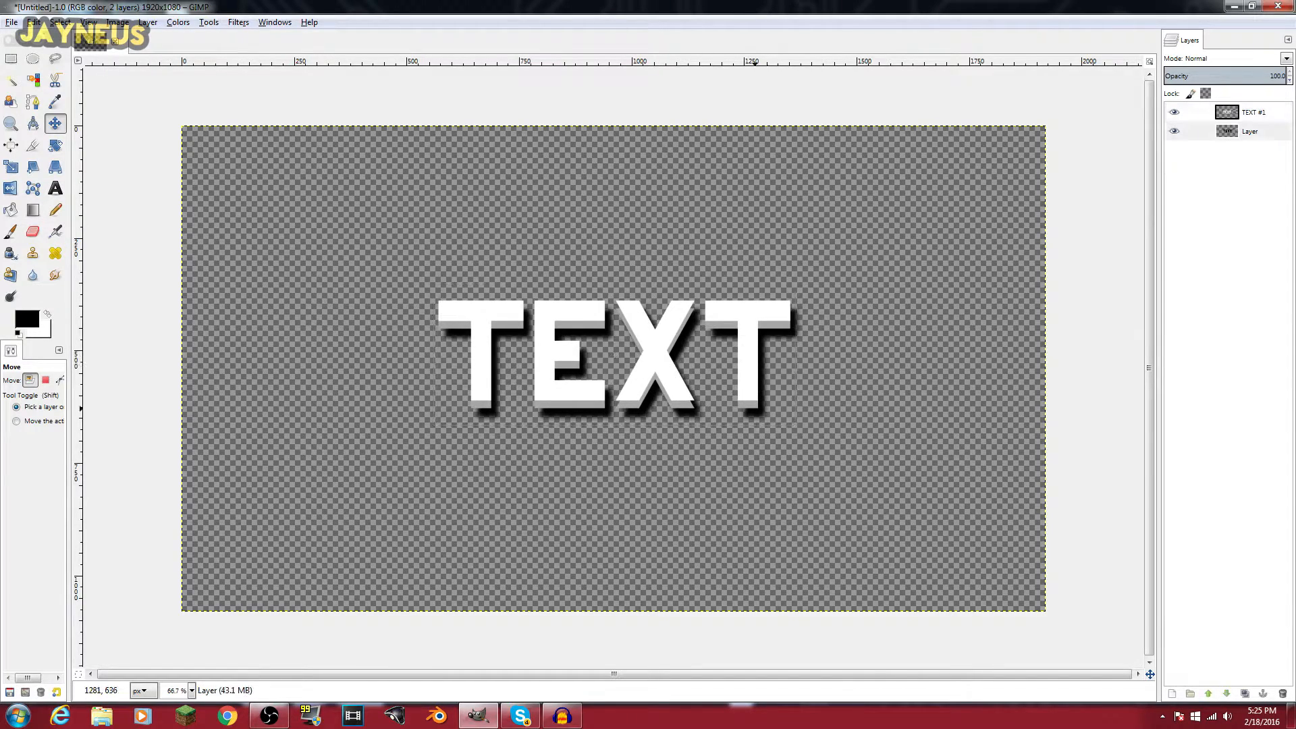
pyautogui.moveTo(570, 364)
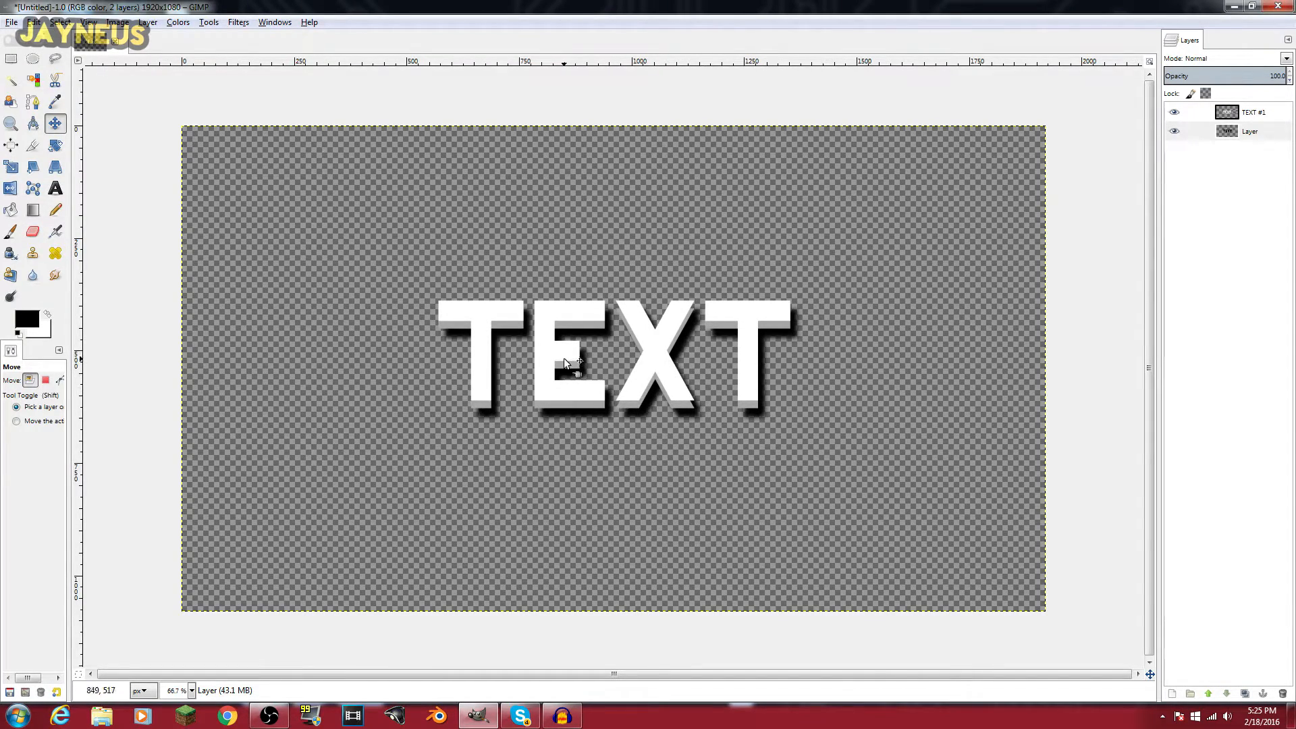
pyautogui.moveTo(653, 368)
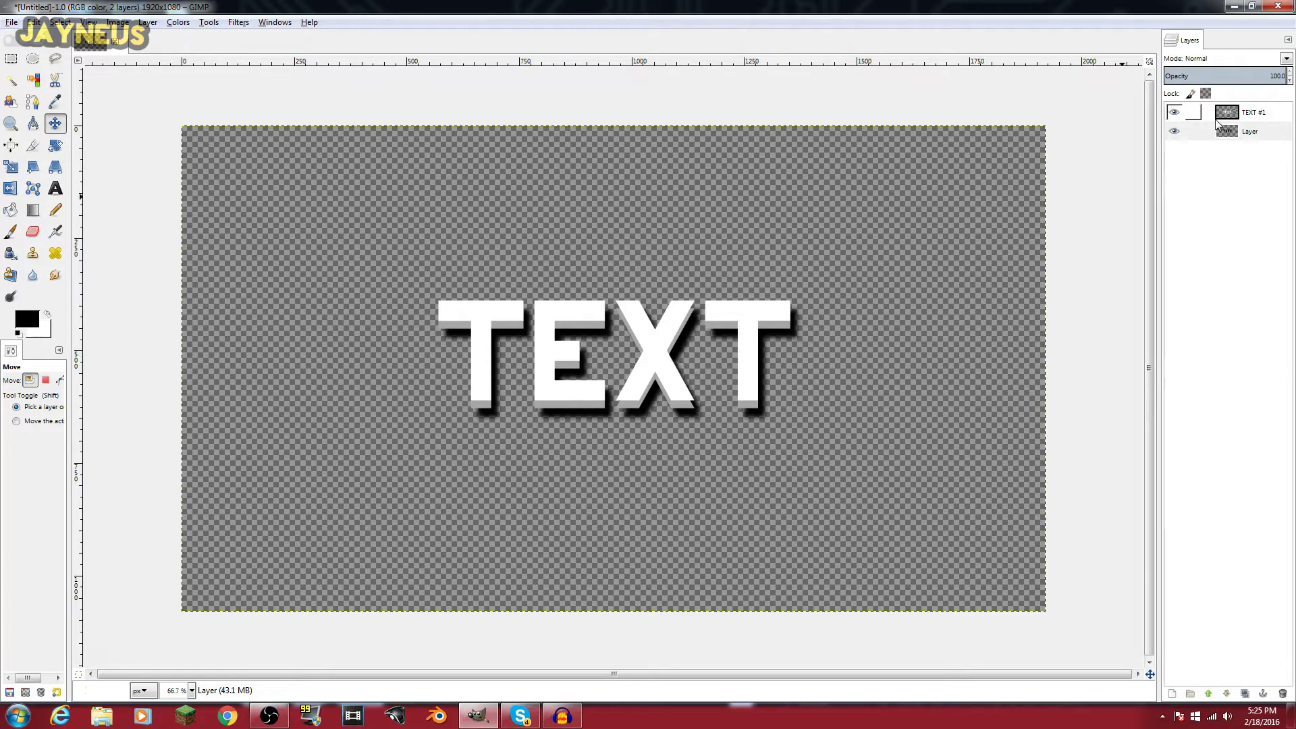
pyautogui.rightClick(1249, 110)
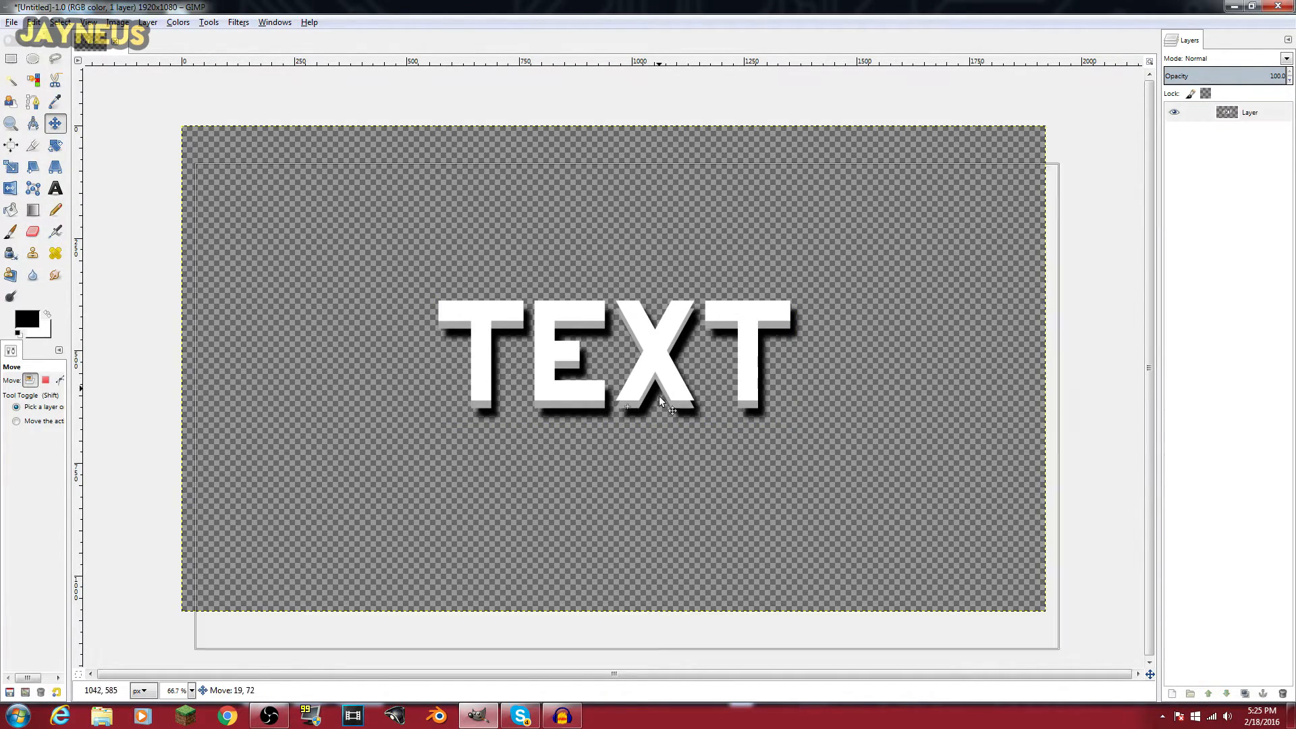
pyautogui.moveTo(669, 405); pyautogui.dragTo(645, 373)
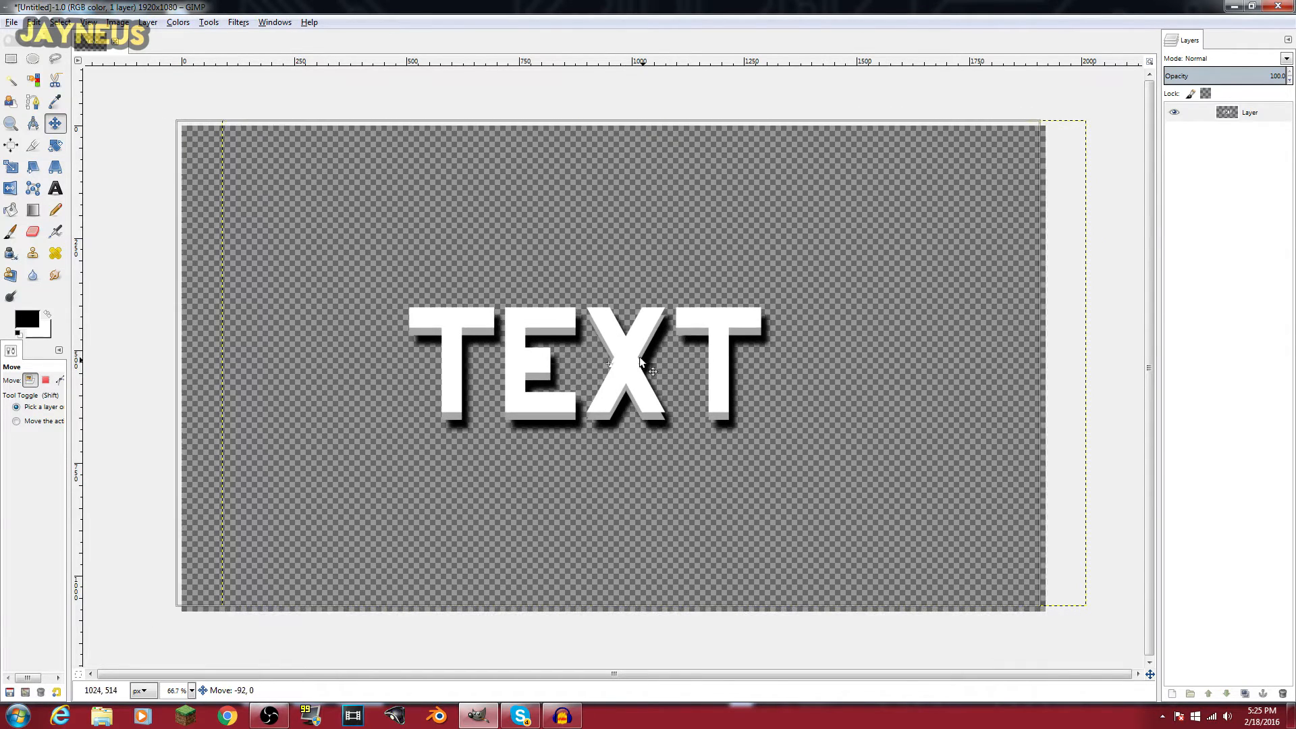
pyautogui.moveTo(646, 363); pyautogui.dragTo(661, 381)
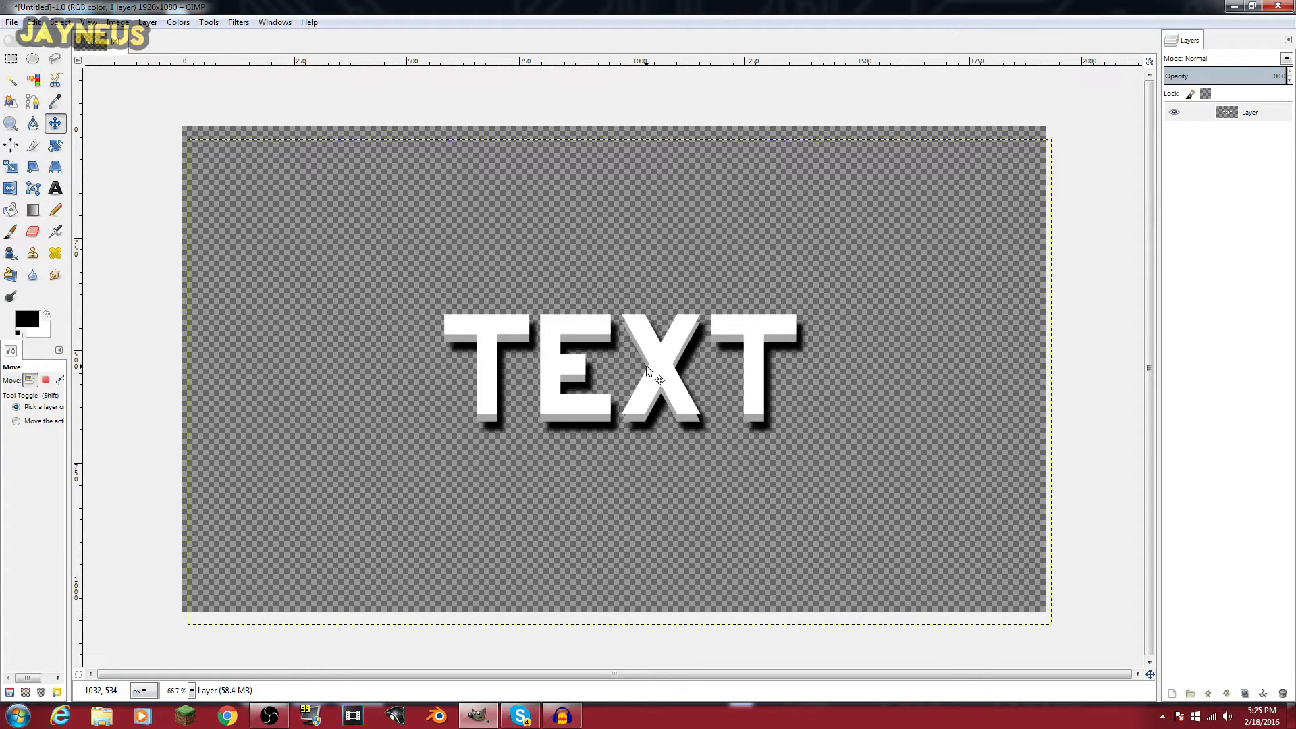
pyautogui.moveTo(652, 375)
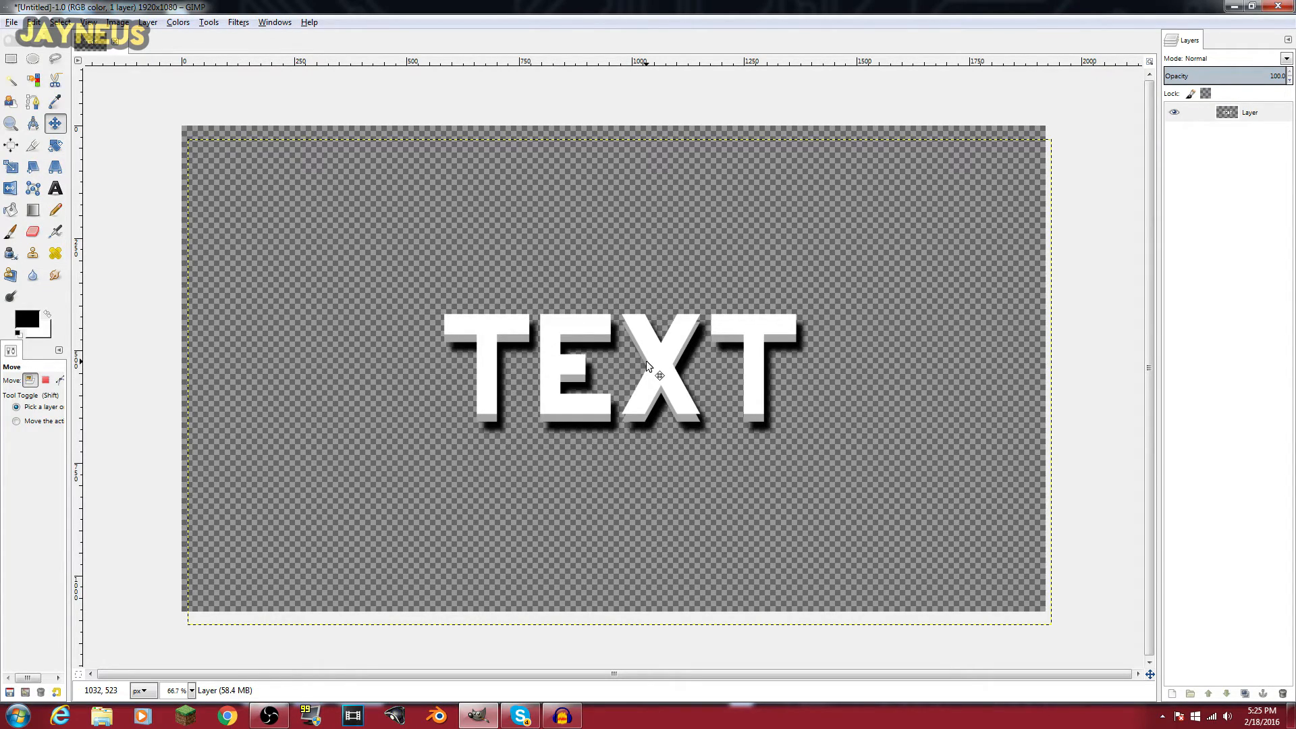